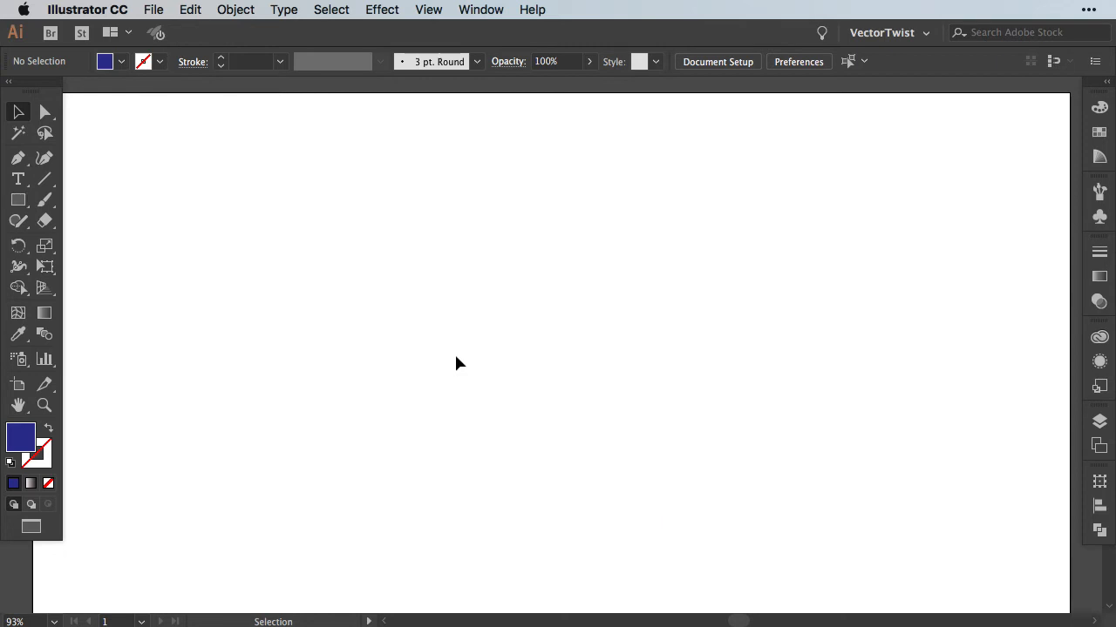
mouse_move(33, 202)
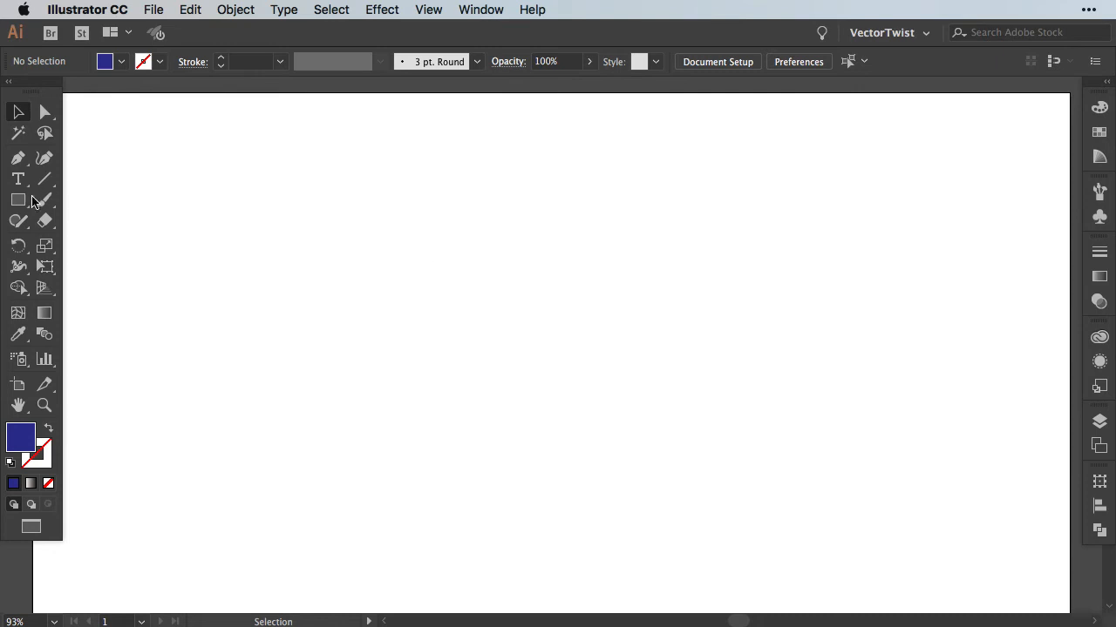
- Switch from the Rectangle tool to the Polygon tool in the shape flyout
click(18, 199)
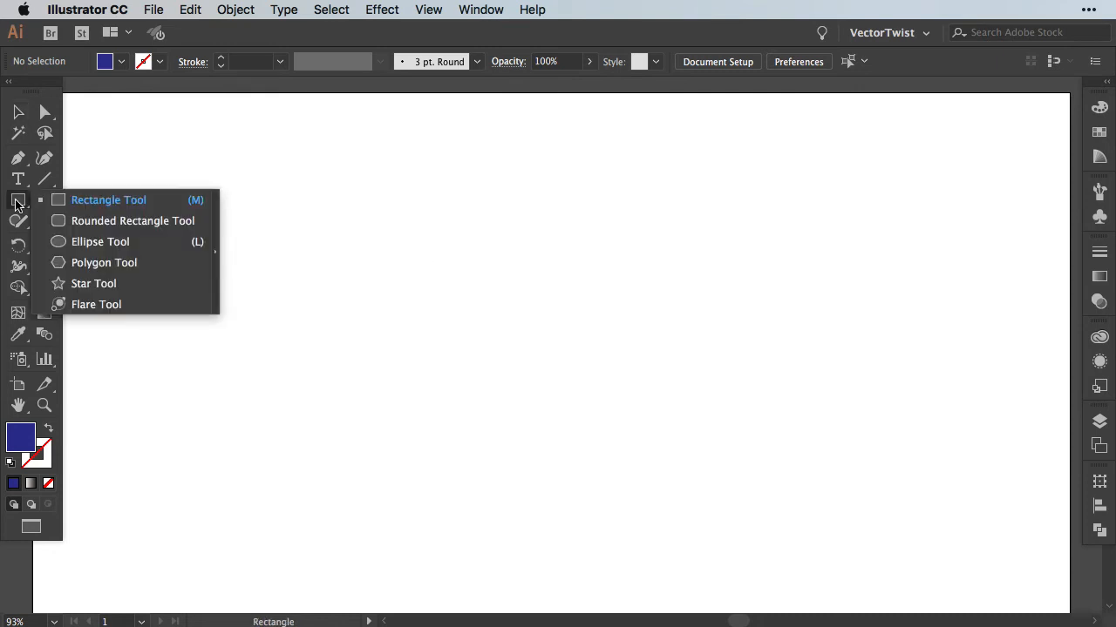
mouse_move(113, 262)
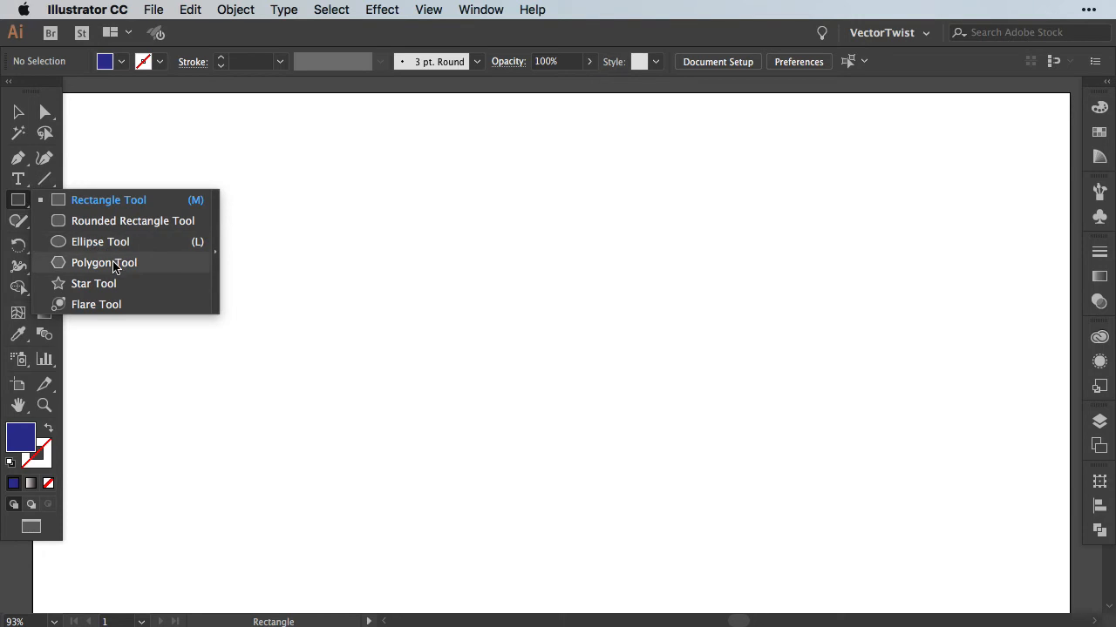
click(104, 263)
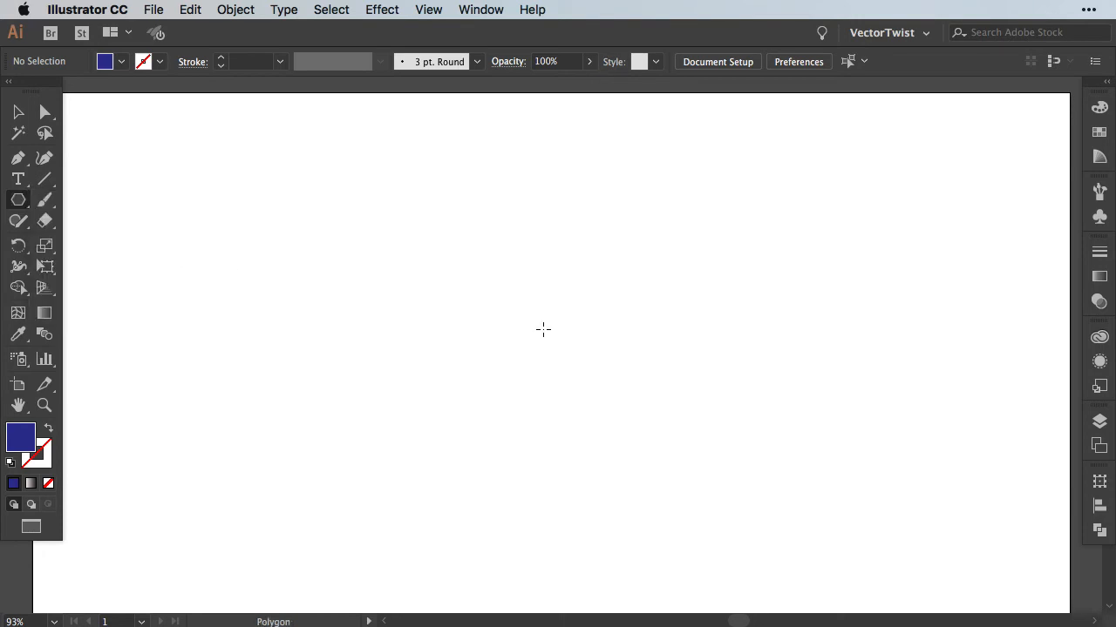
mouse_move(524, 319)
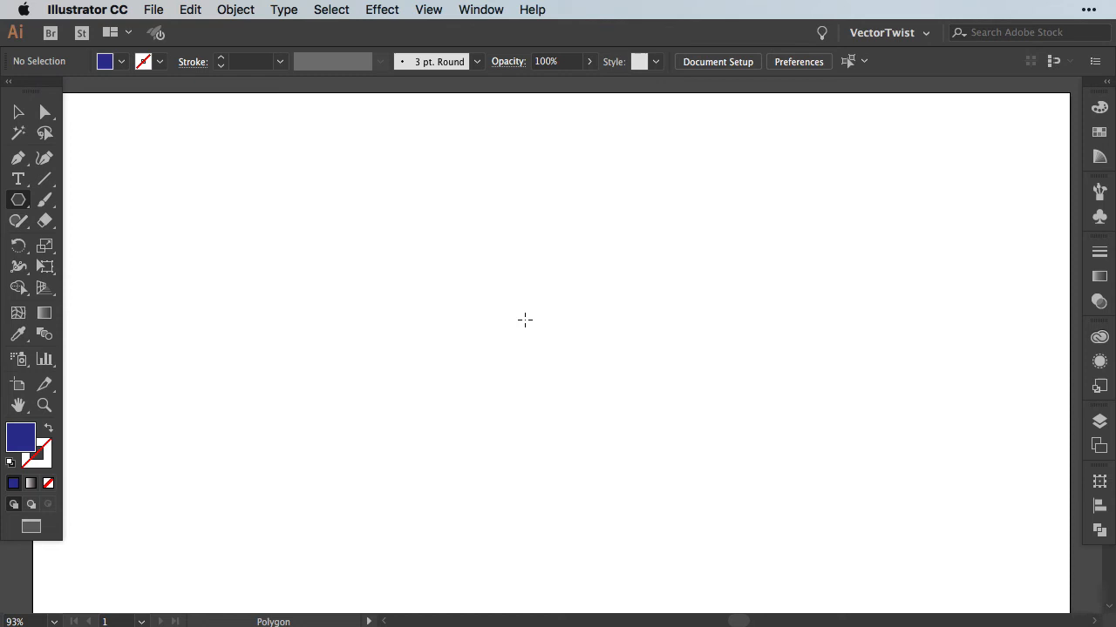
- Create a 3-sided polygon with a 180 pt radius at the artboard centre
click(525, 320)
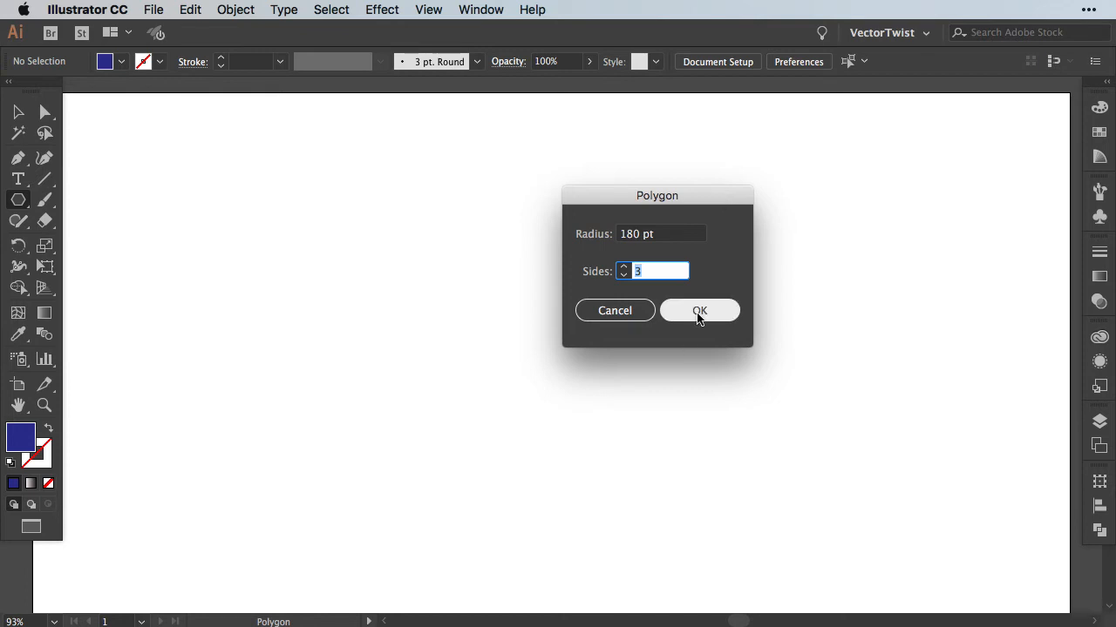
click(699, 310)
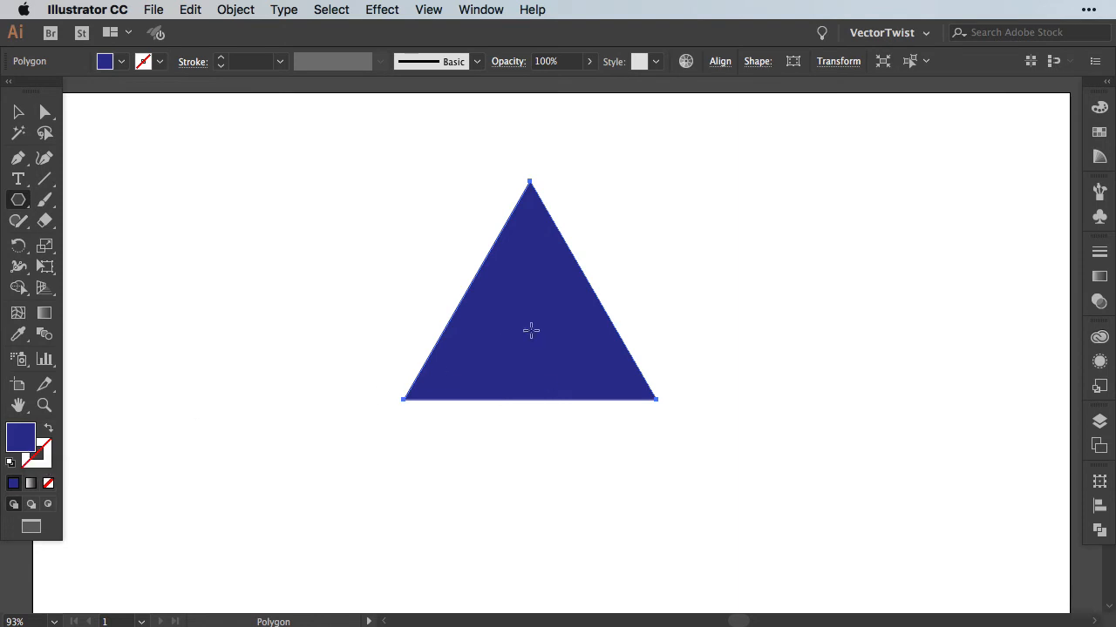
mouse_move(715, 317)
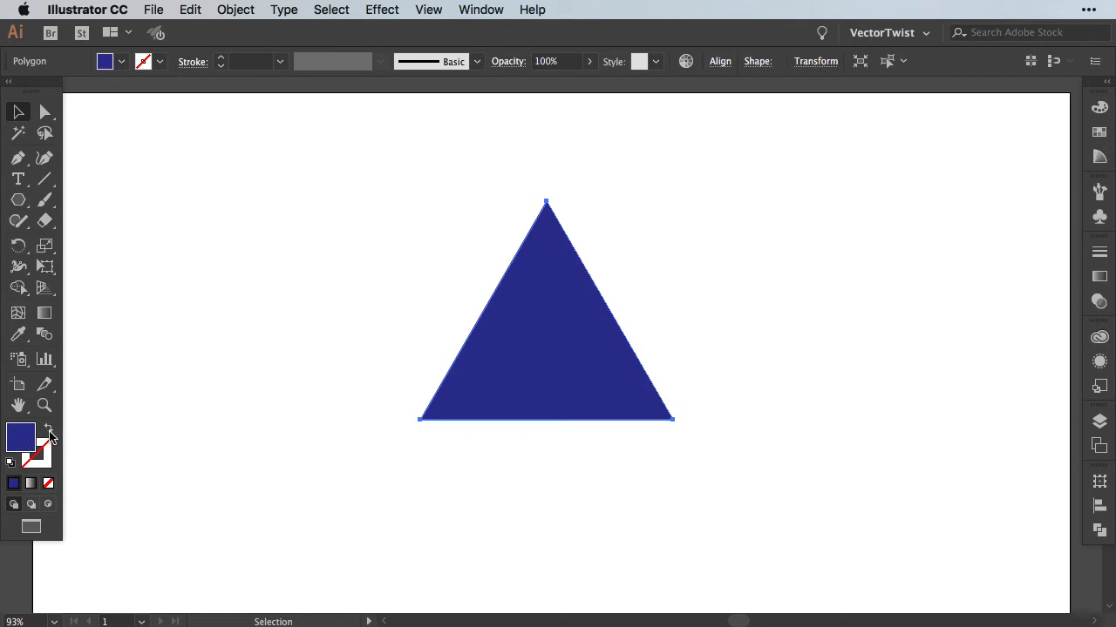
- Swap fill to stroke, set a 60 pt stroke weight, and outline the stroke
click(50, 430)
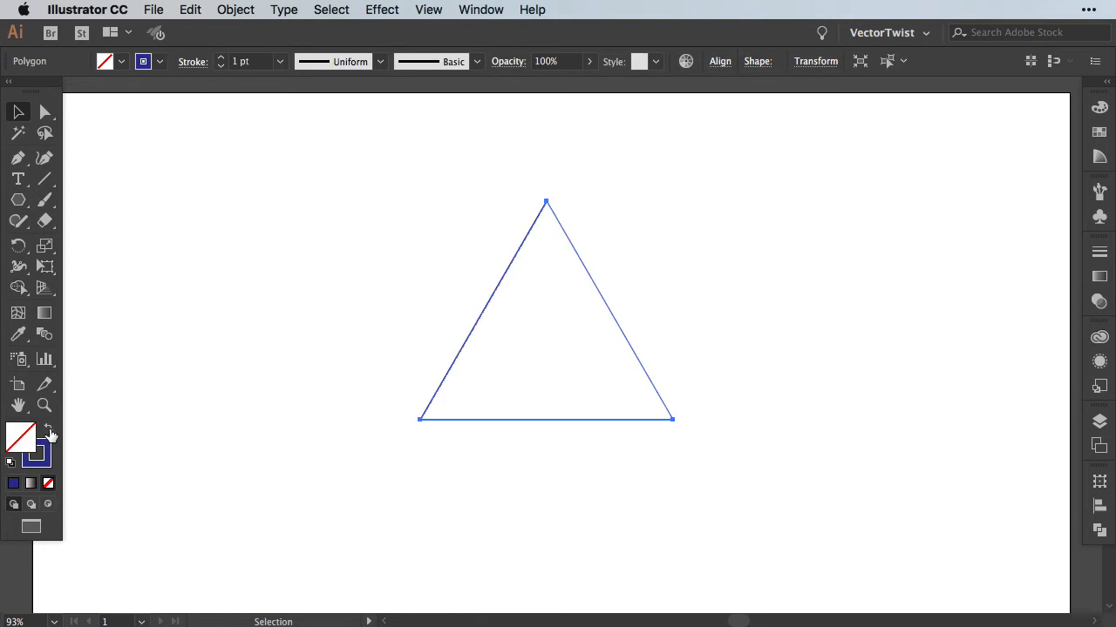
mouse_move(1084, 268)
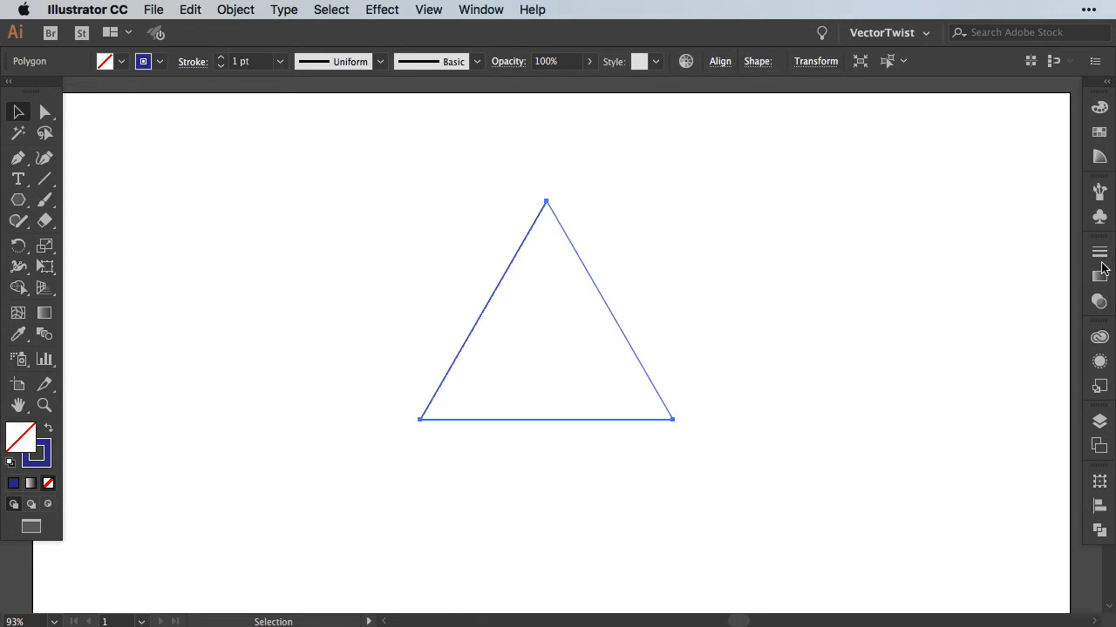
click(1099, 252)
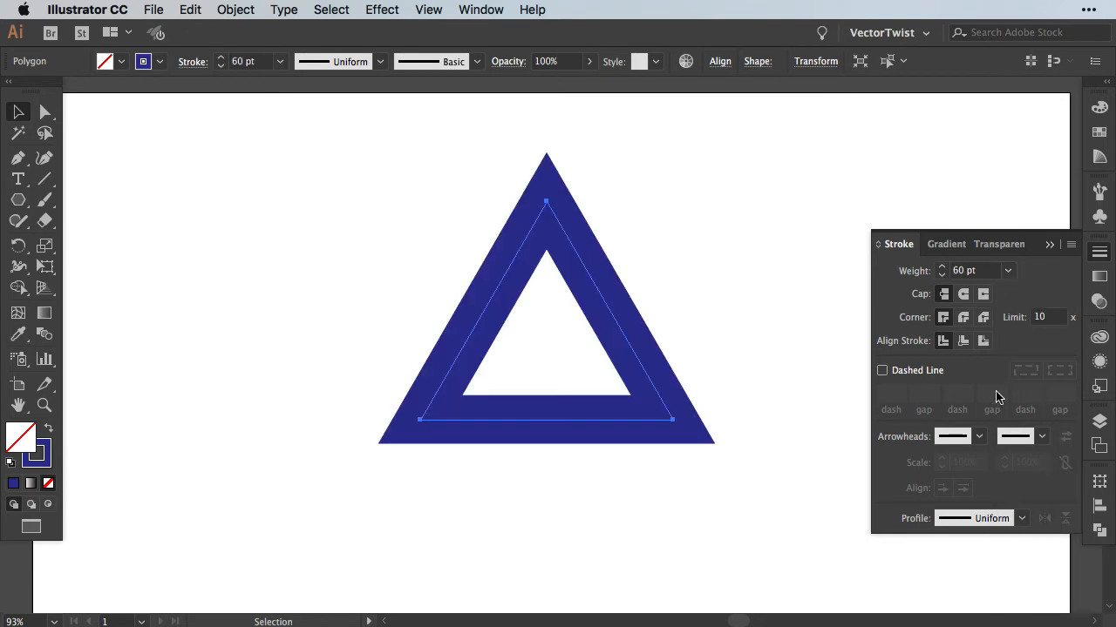
click(1045, 244)
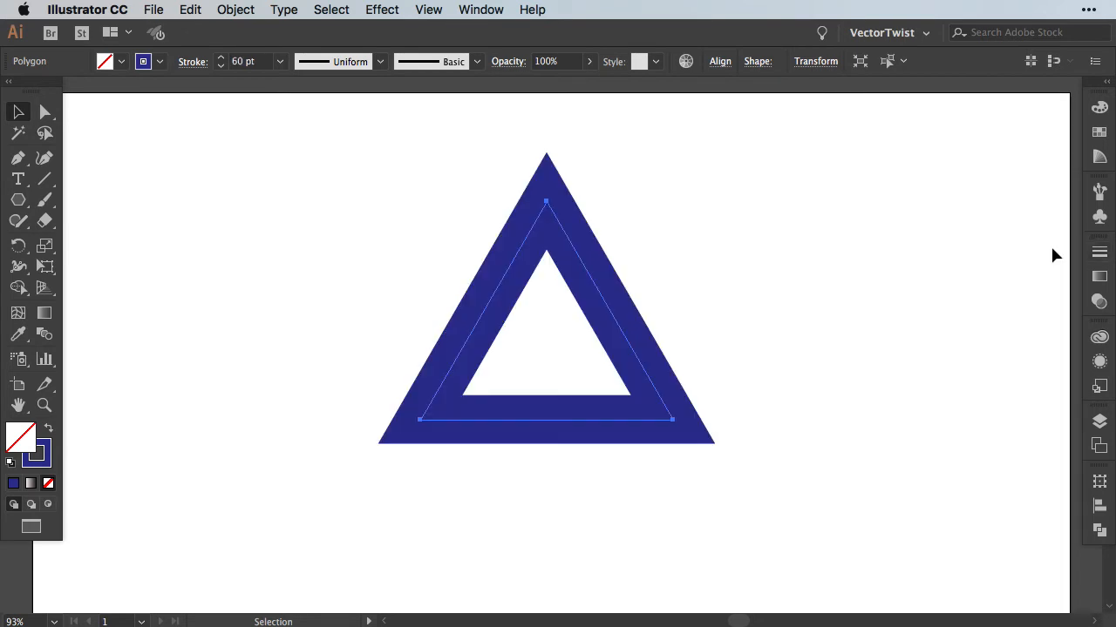
mouse_move(307, 20)
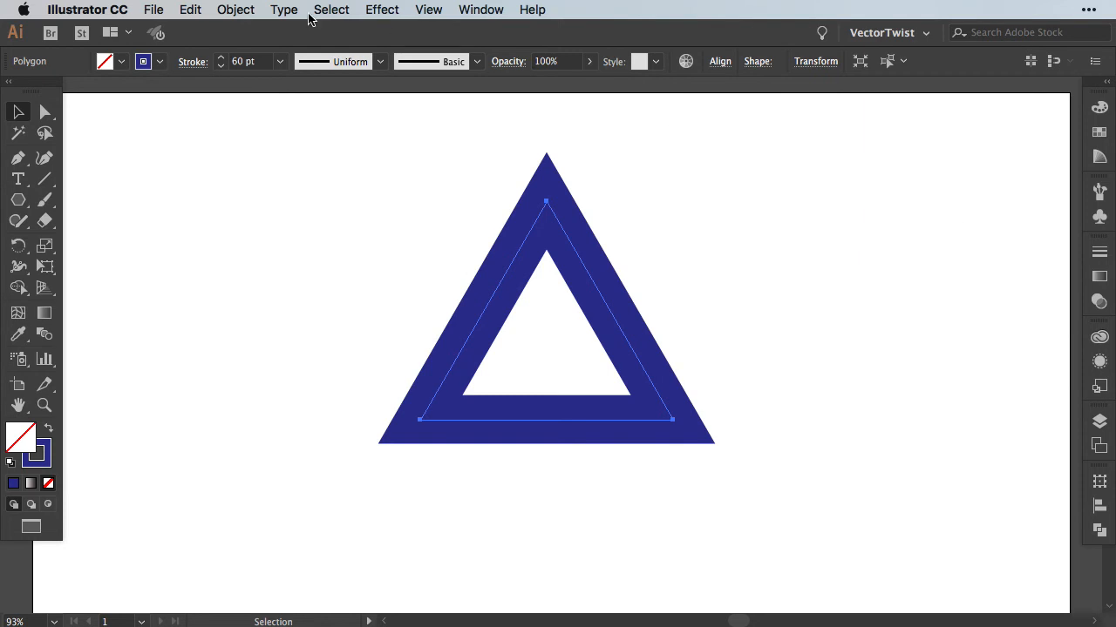
click(235, 10)
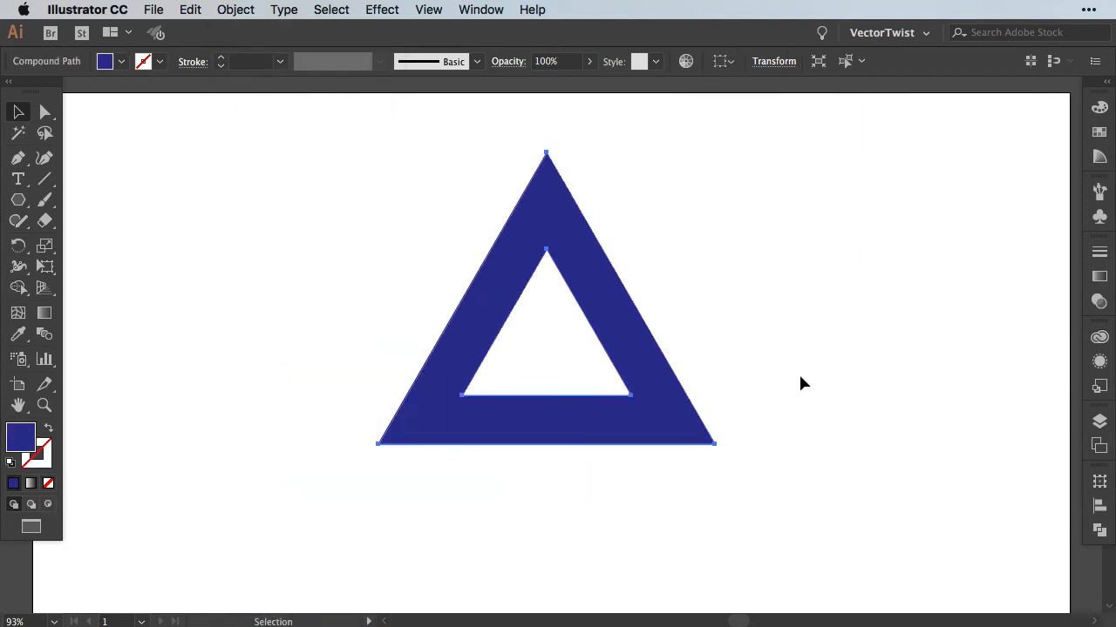
mouse_move(722, 254)
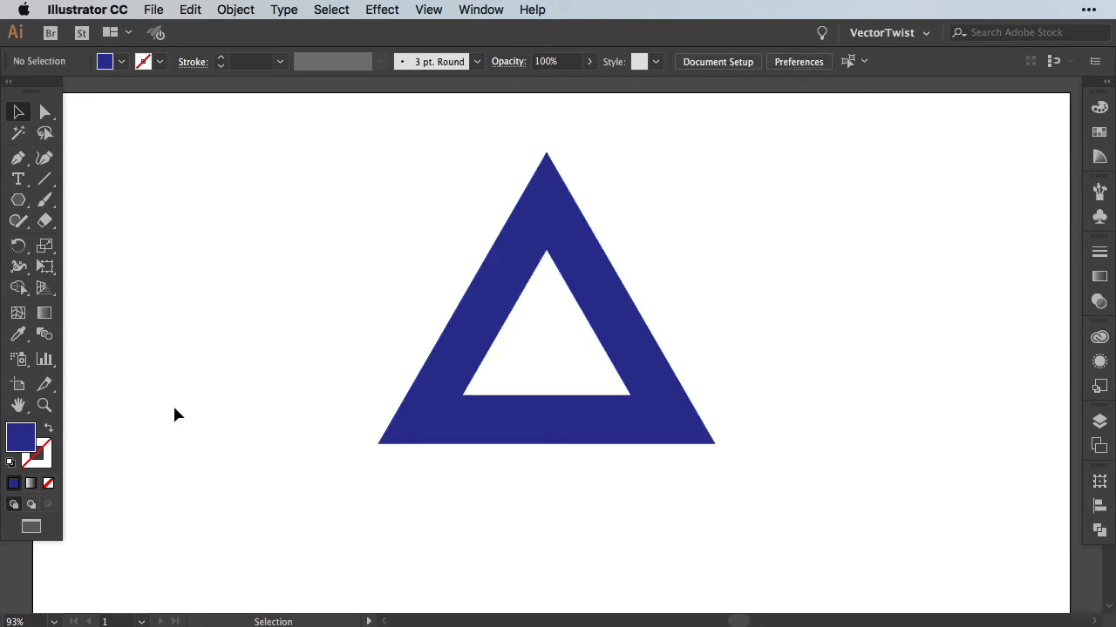
mouse_move(81, 435)
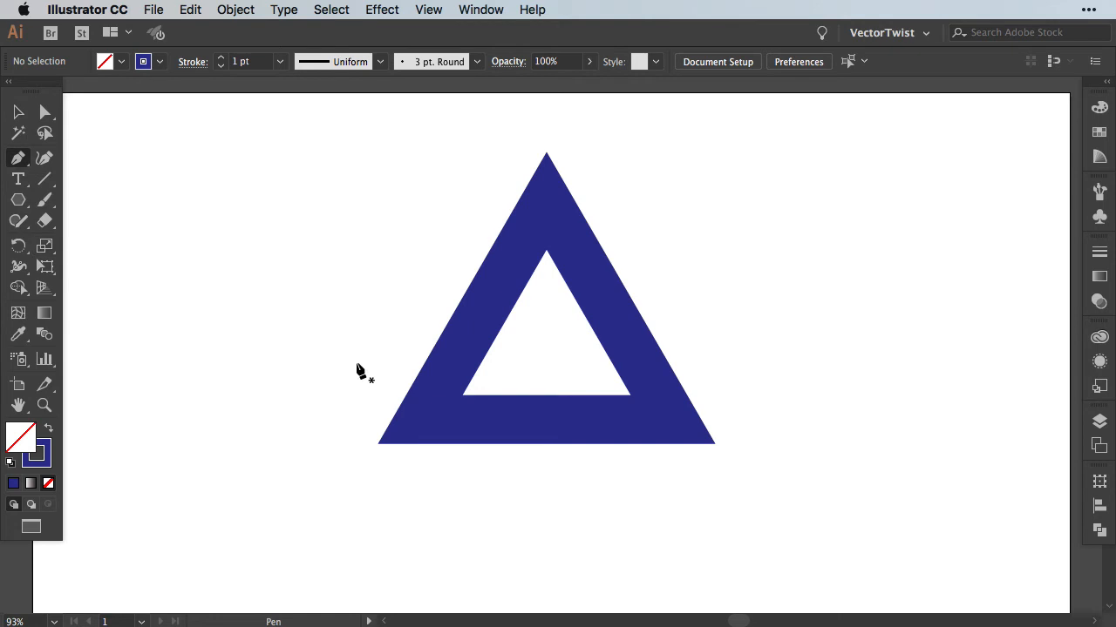
mouse_move(364, 374)
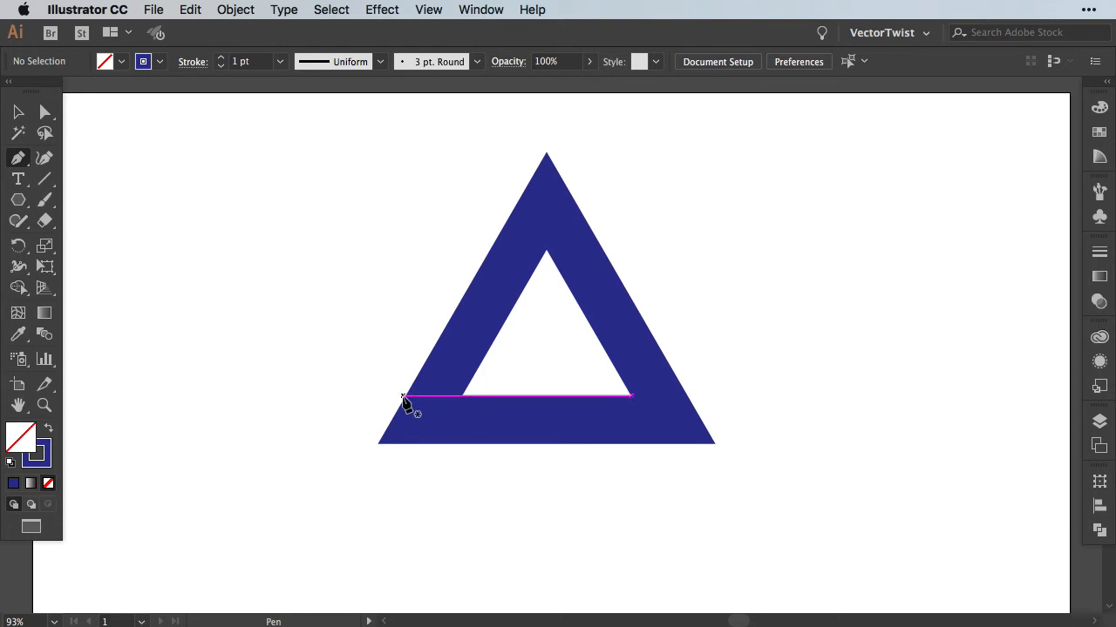
- Draw a horizontal Pen line along the inner bottom edge, past both outer sides
click(399, 397)
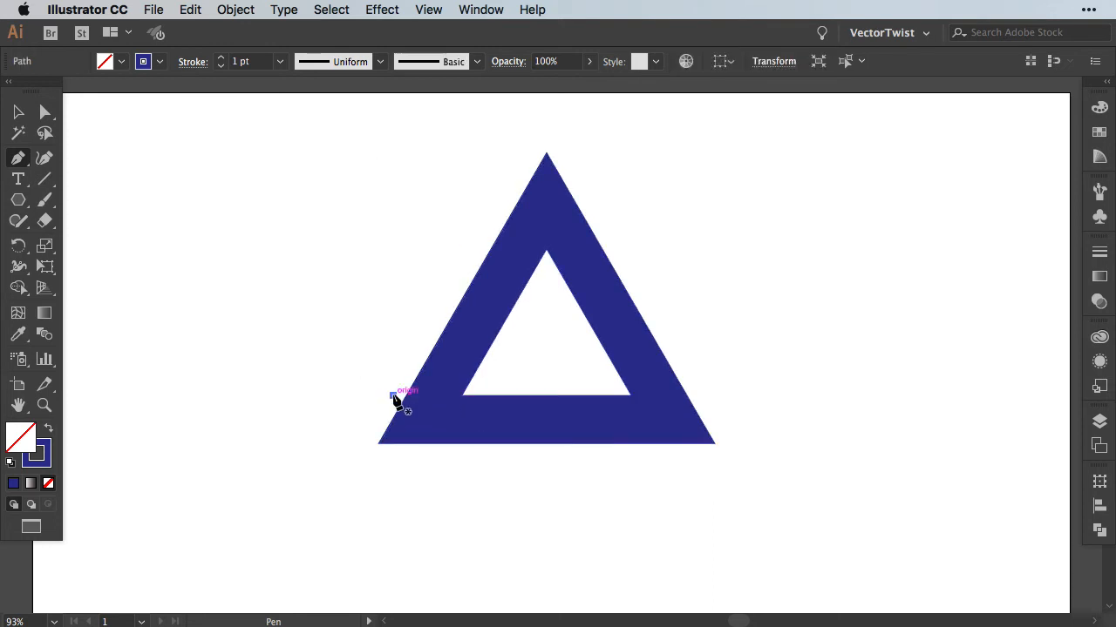
drag(392, 397, 784, 397)
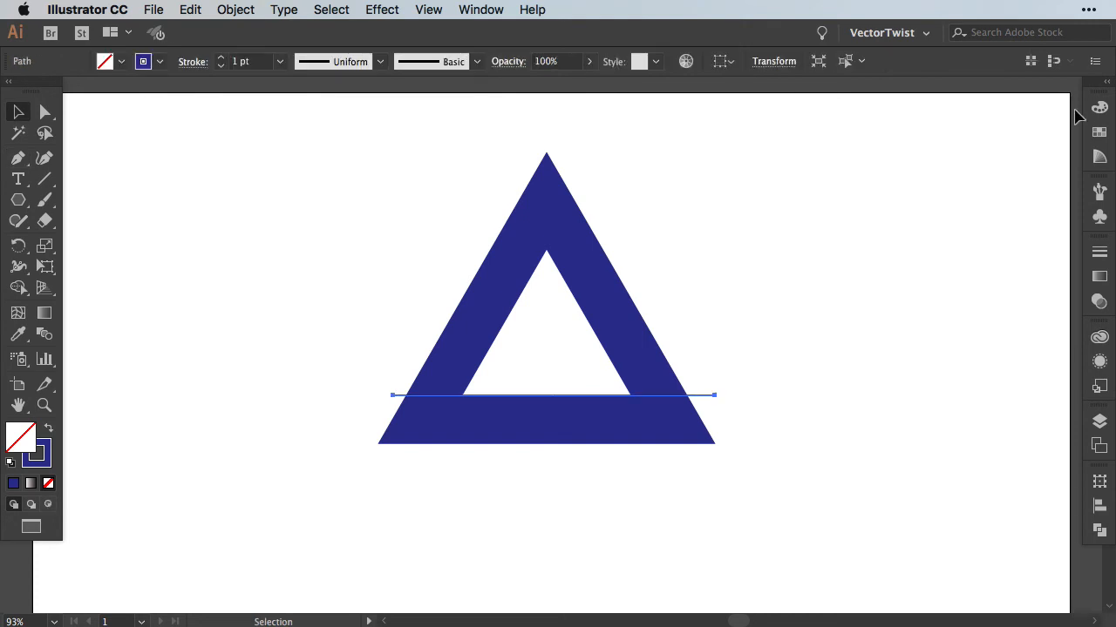
- Select the horizontal line and make a rotated copy of it at 120°
click(1099, 134)
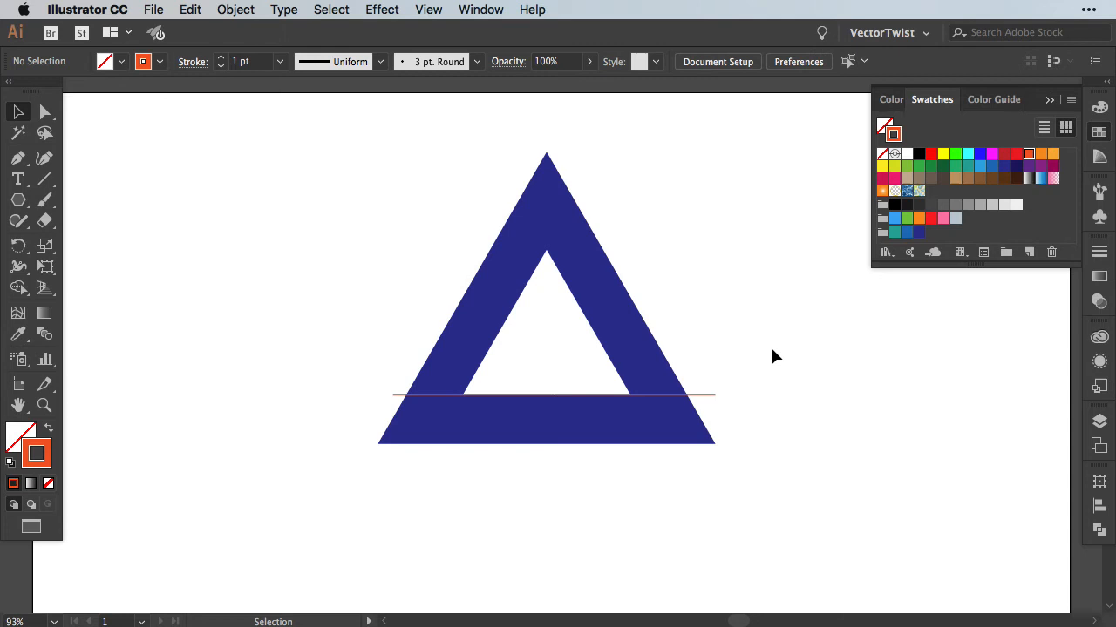
mouse_move(540, 245)
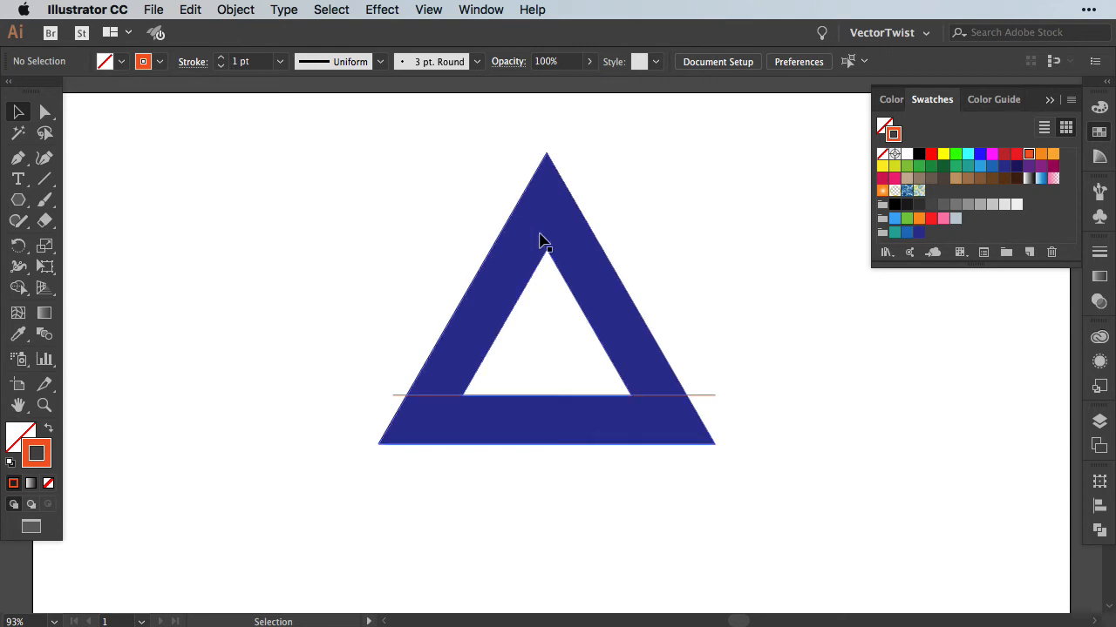
mouse_move(560, 240)
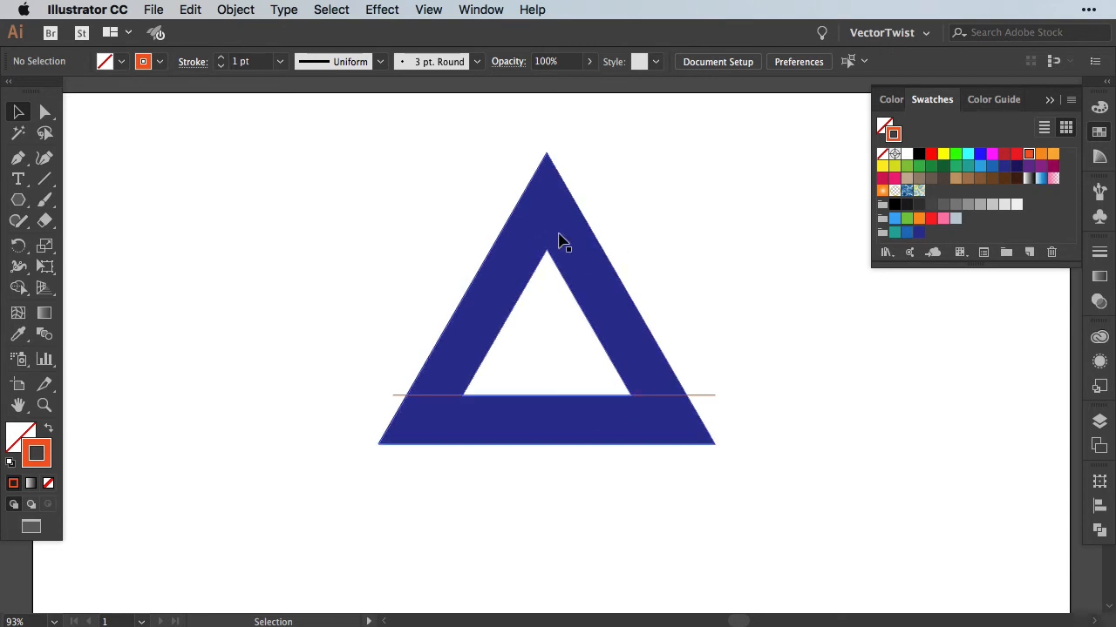
click(708, 396)
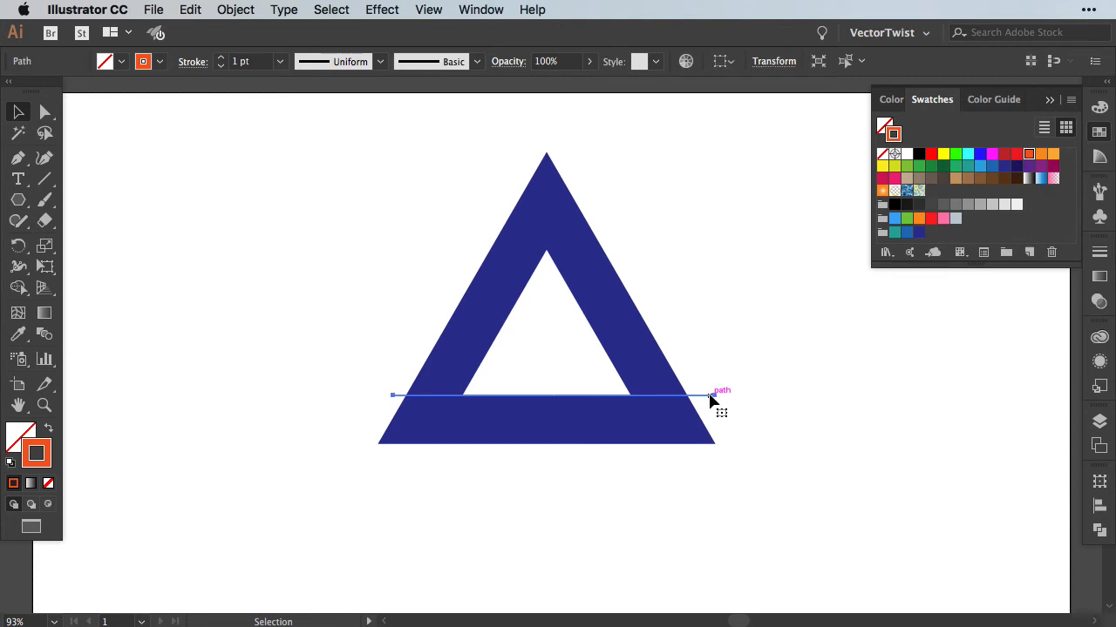
mouse_move(228, 12)
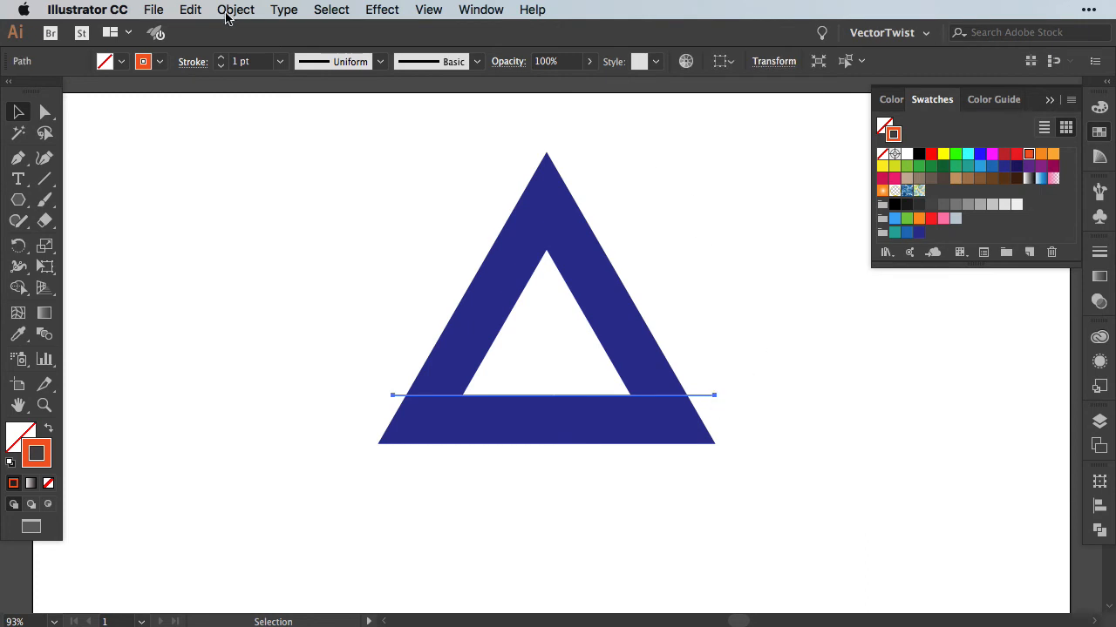
click(236, 9)
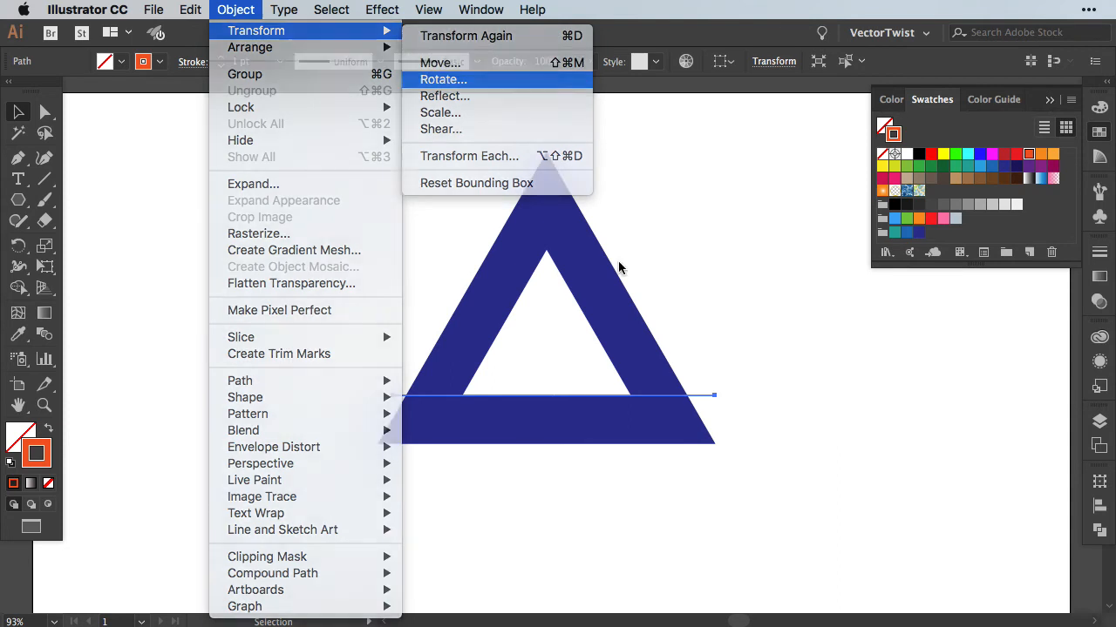
click(444, 79)
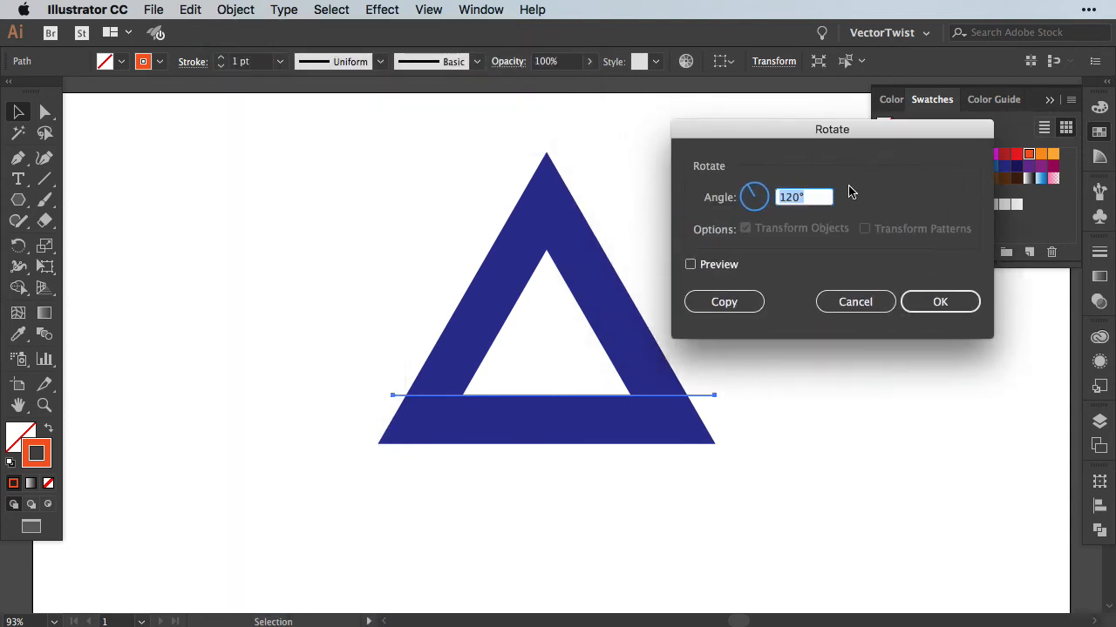
click(793, 197)
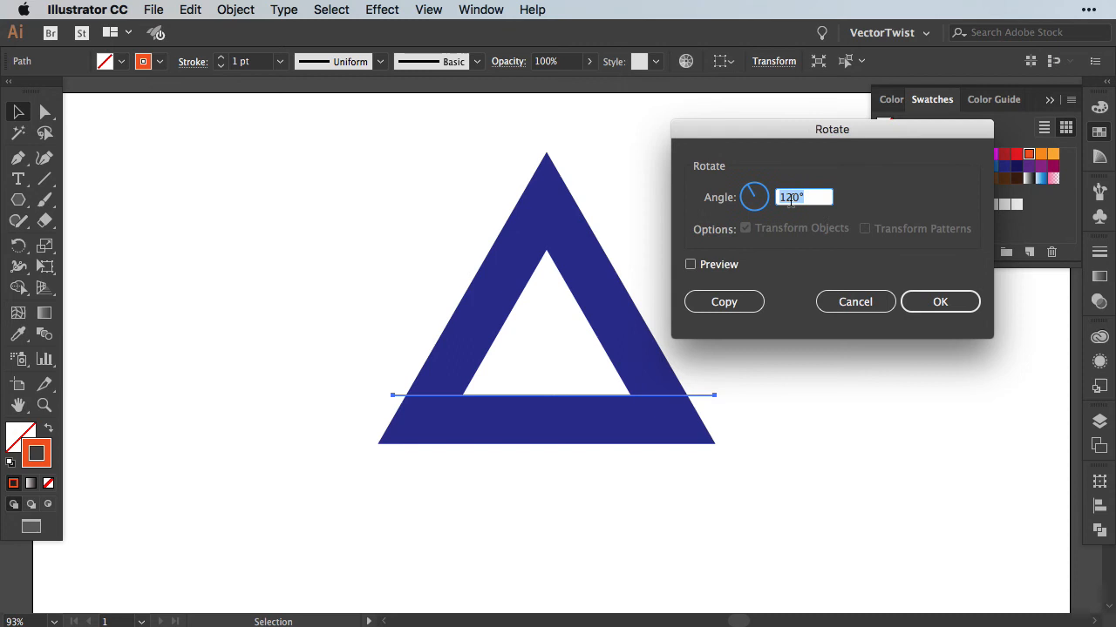
click(691, 264)
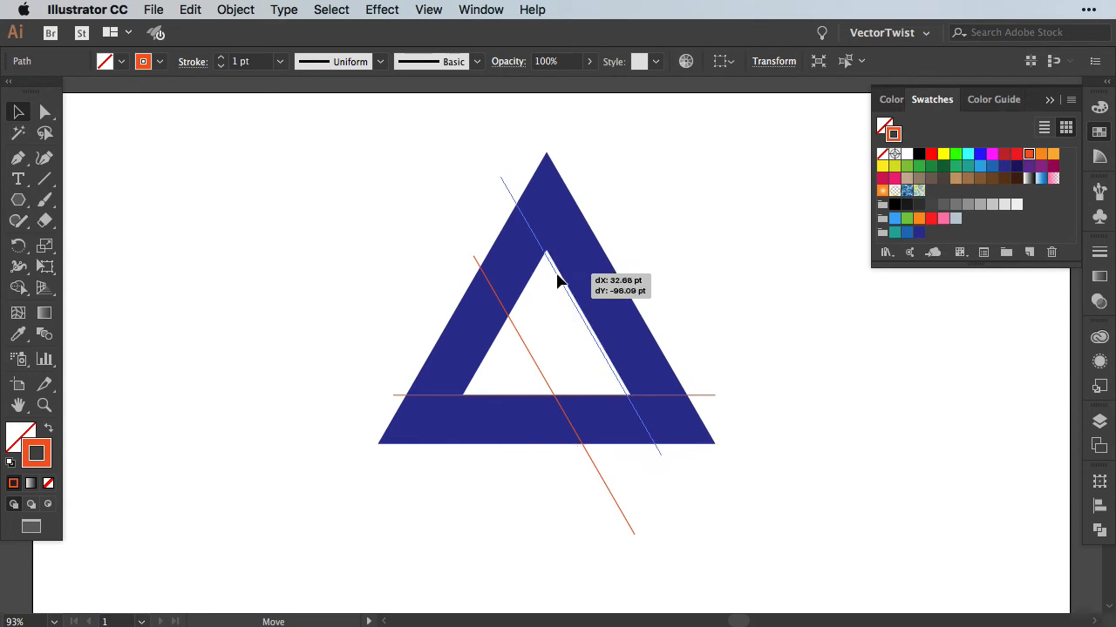
- Make another rotated copy of the cutting line at 60°
click(233, 9)
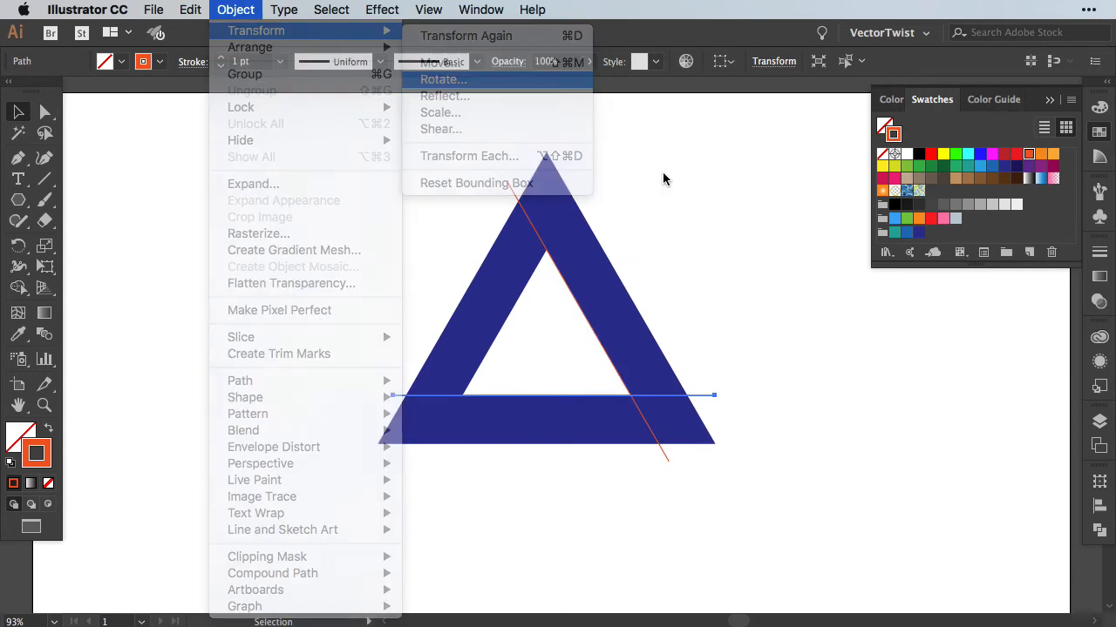
click(444, 79)
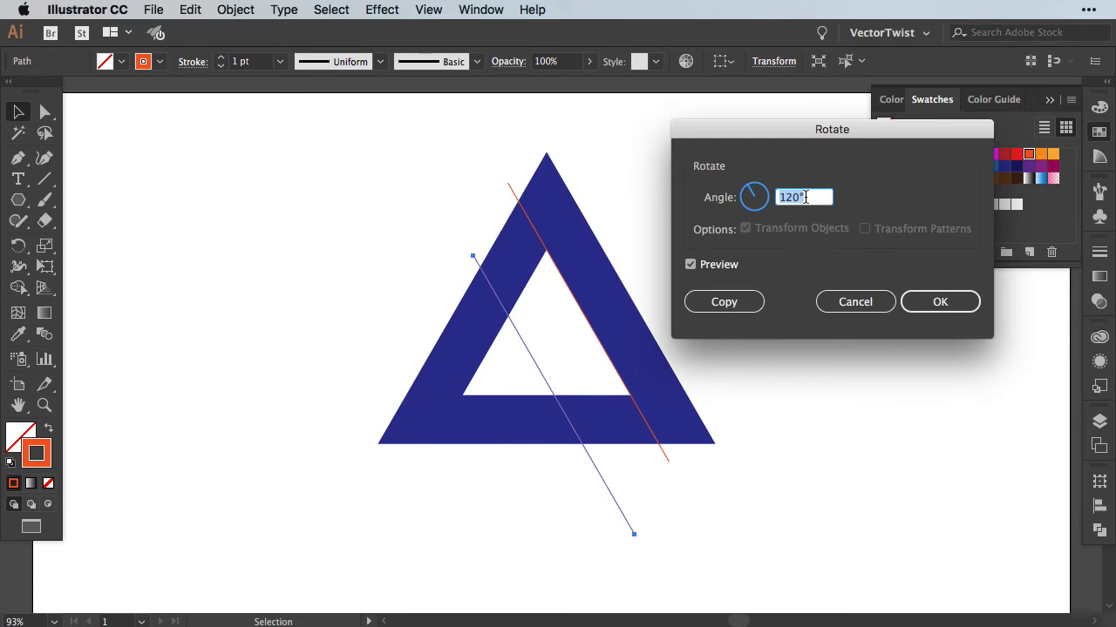
text(60)
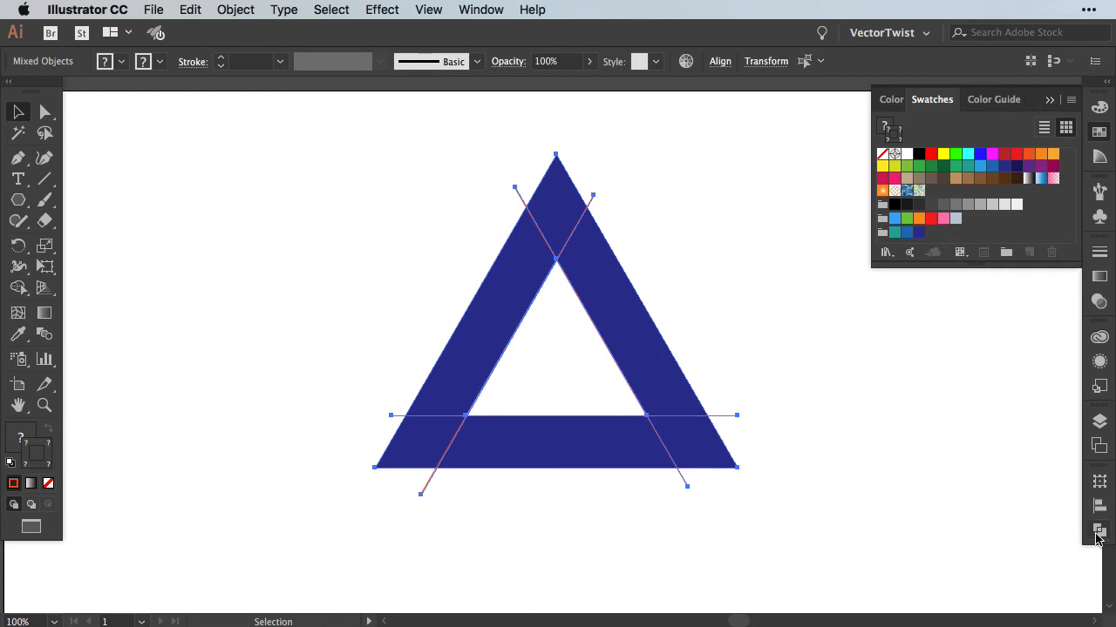
- Apply Pathfinder Divide to the triangle frame and the three cutting lines
click(1099, 529)
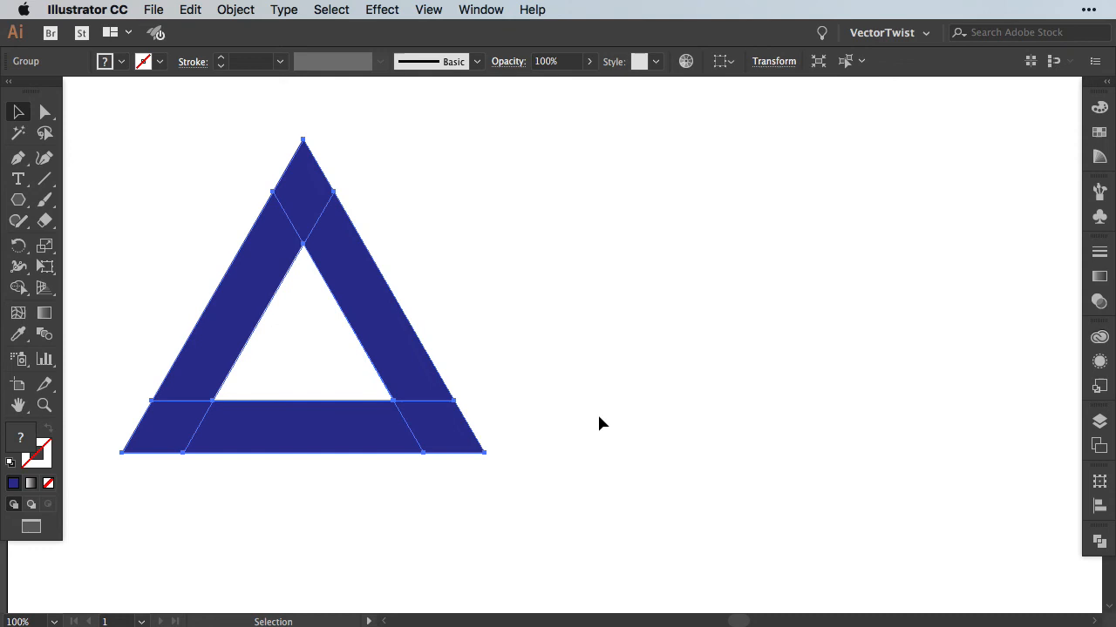
mouse_move(235, 10)
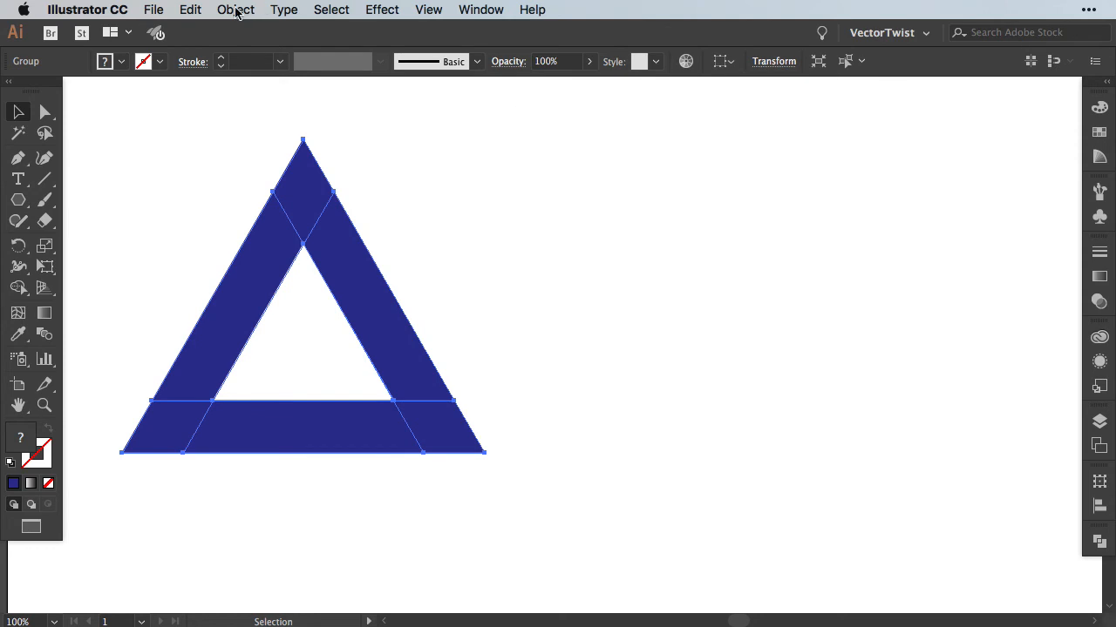
- Ungroup the pieces, copy the left, top and right pieces aside, and unite them
click(234, 10)
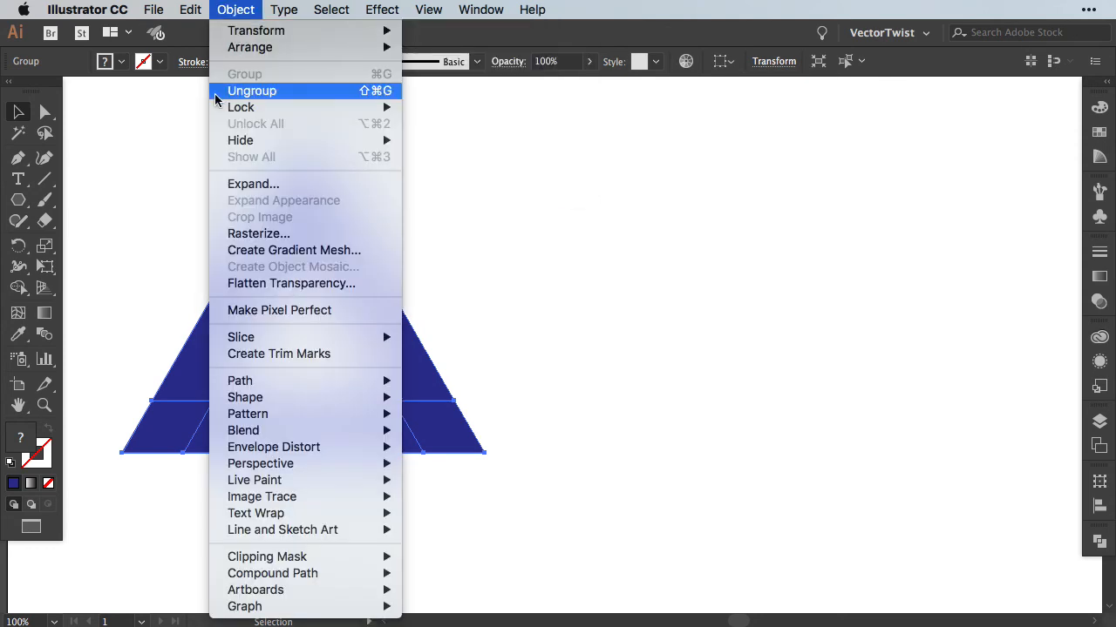
click(251, 91)
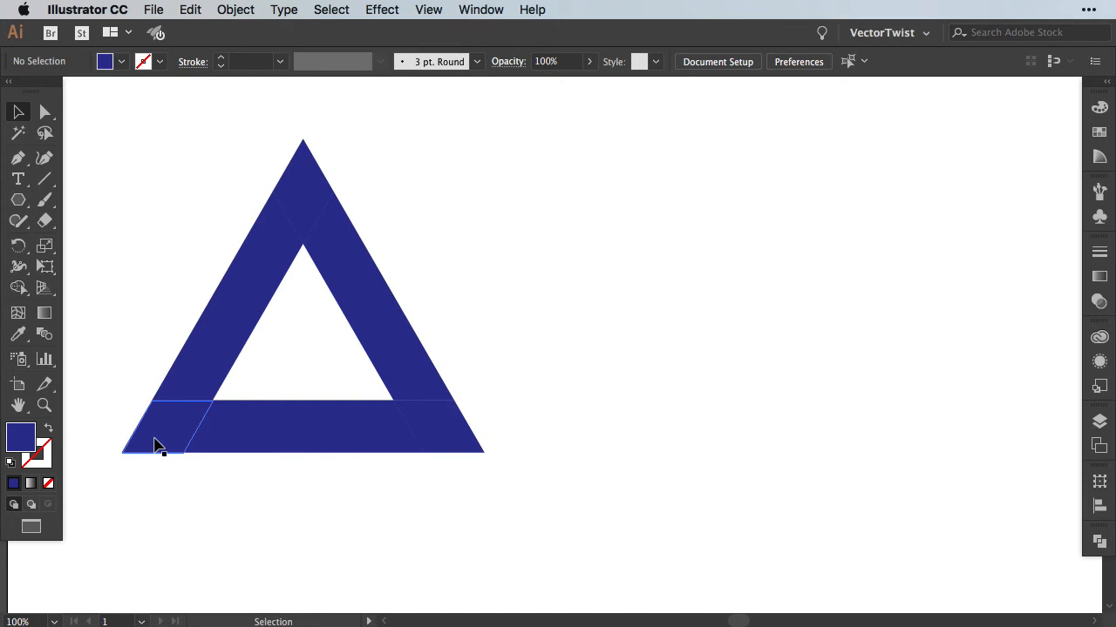
click(296, 218)
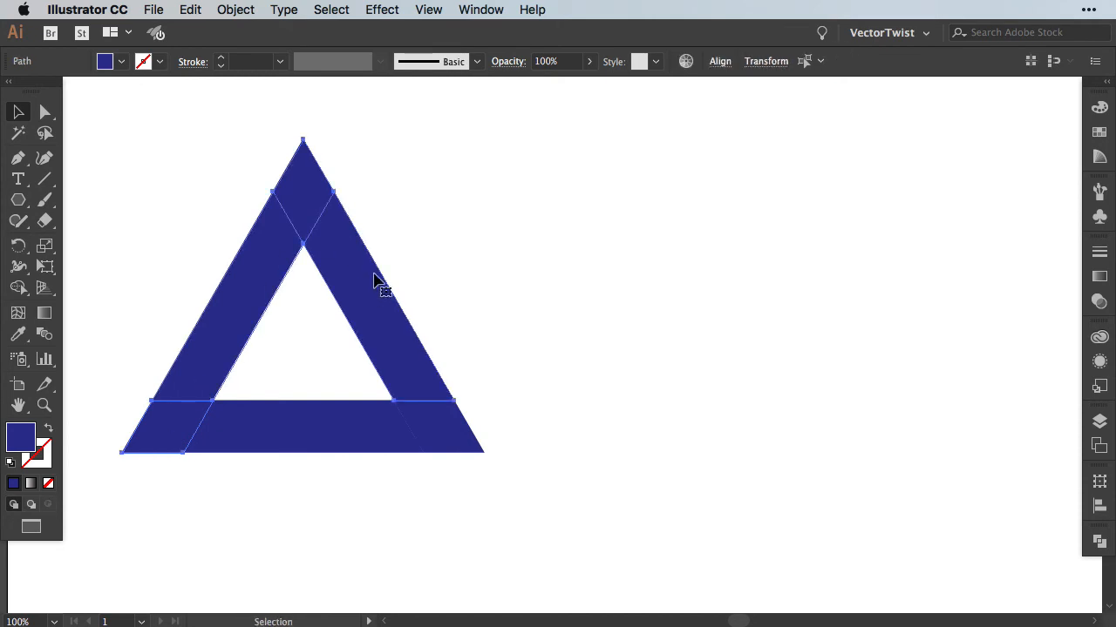
mouse_move(330, 221)
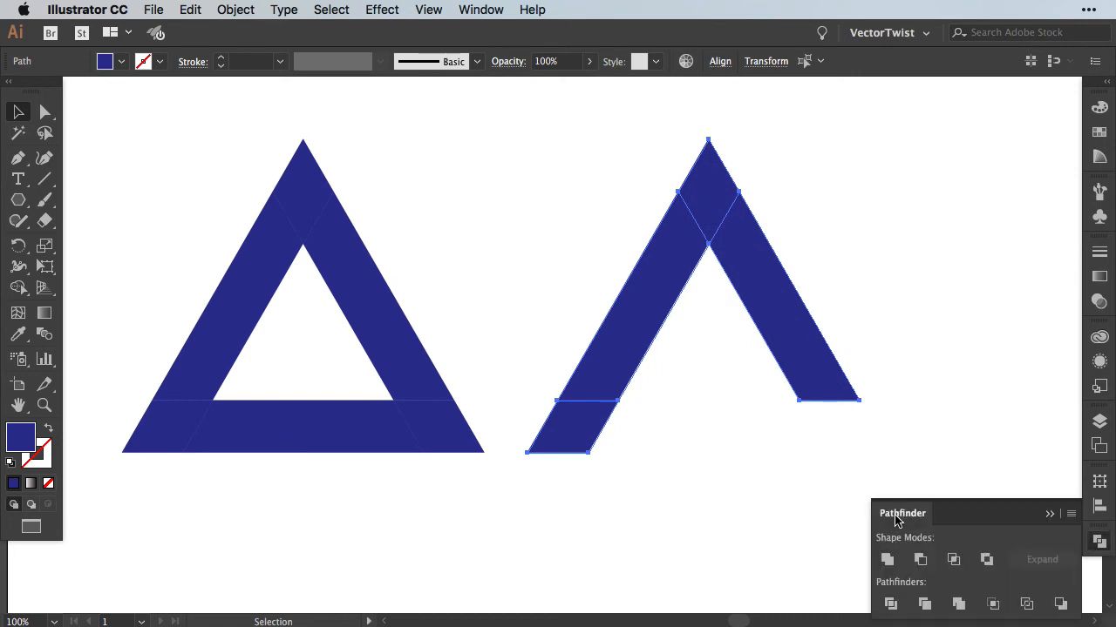
drag(902, 512, 887, 112)
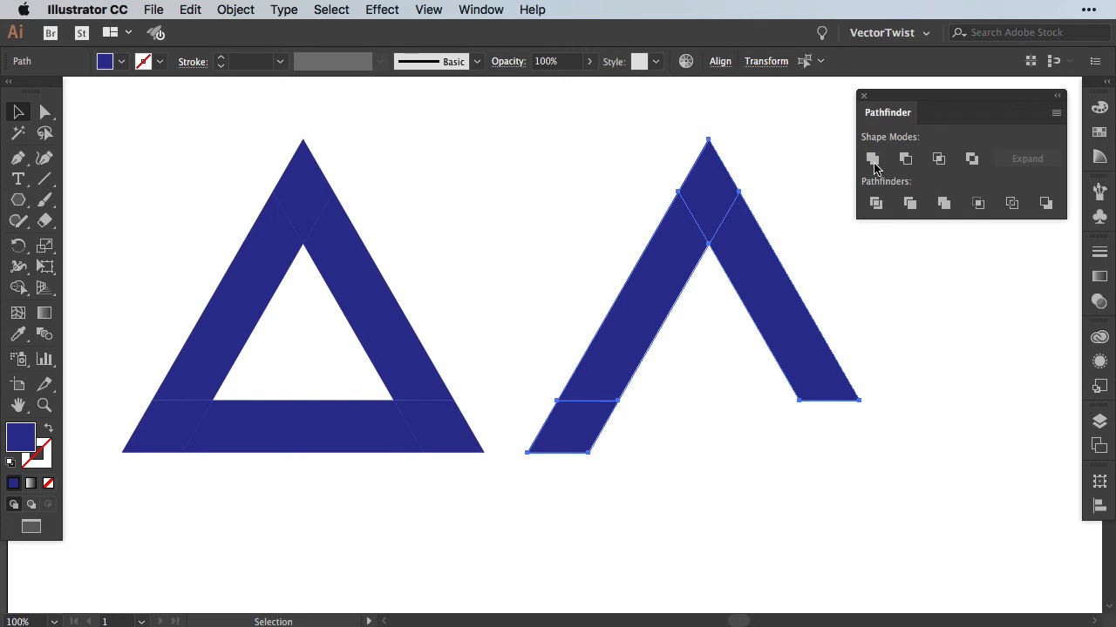
click(418, 169)
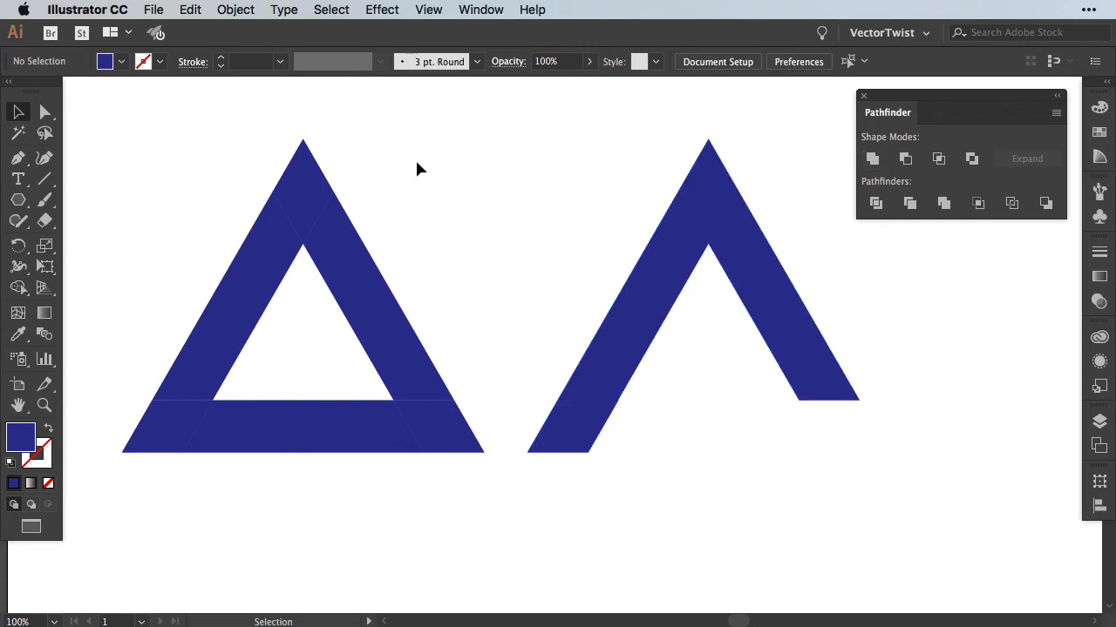
mouse_move(771, 174)
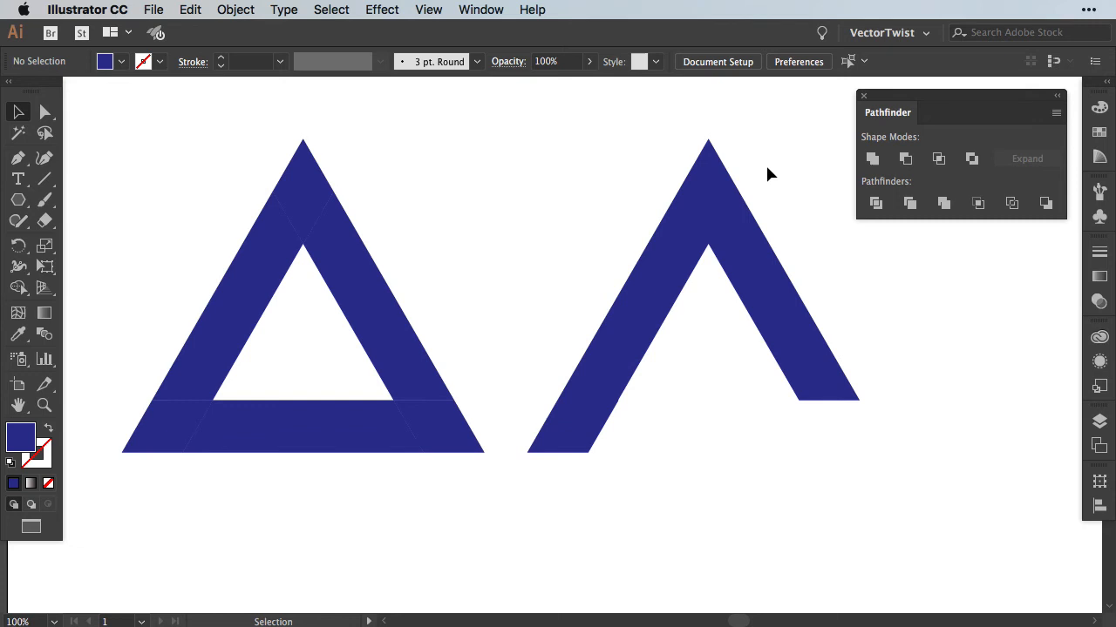
mouse_move(655, 449)
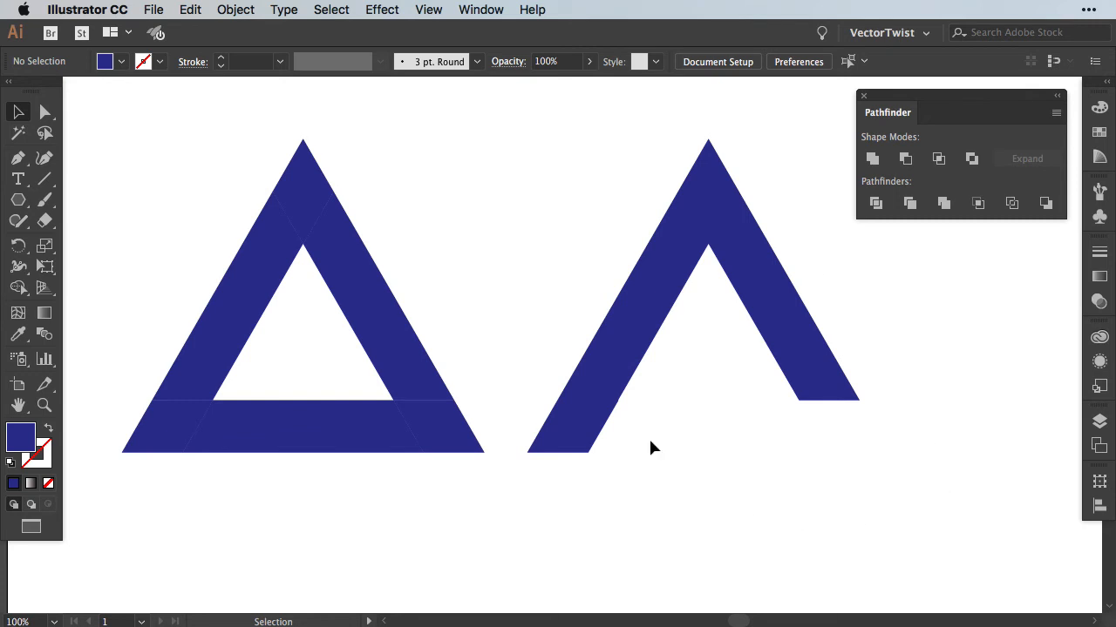
- Unite a second copied set: top corner, right side and bottom bar
click(418, 386)
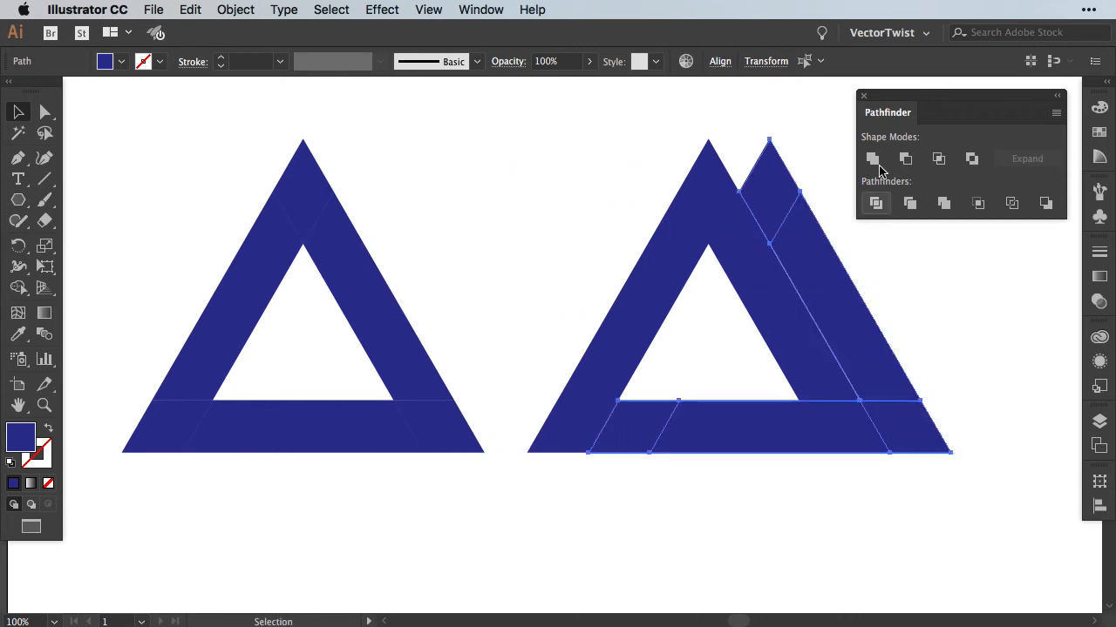
mouse_move(873, 162)
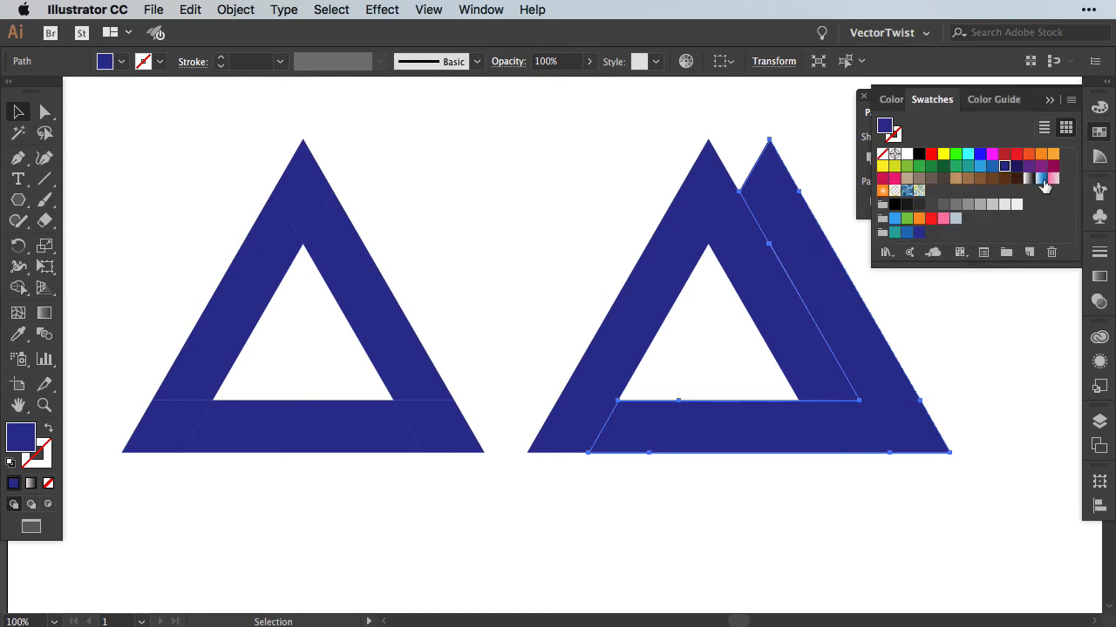
mouse_move(976, 165)
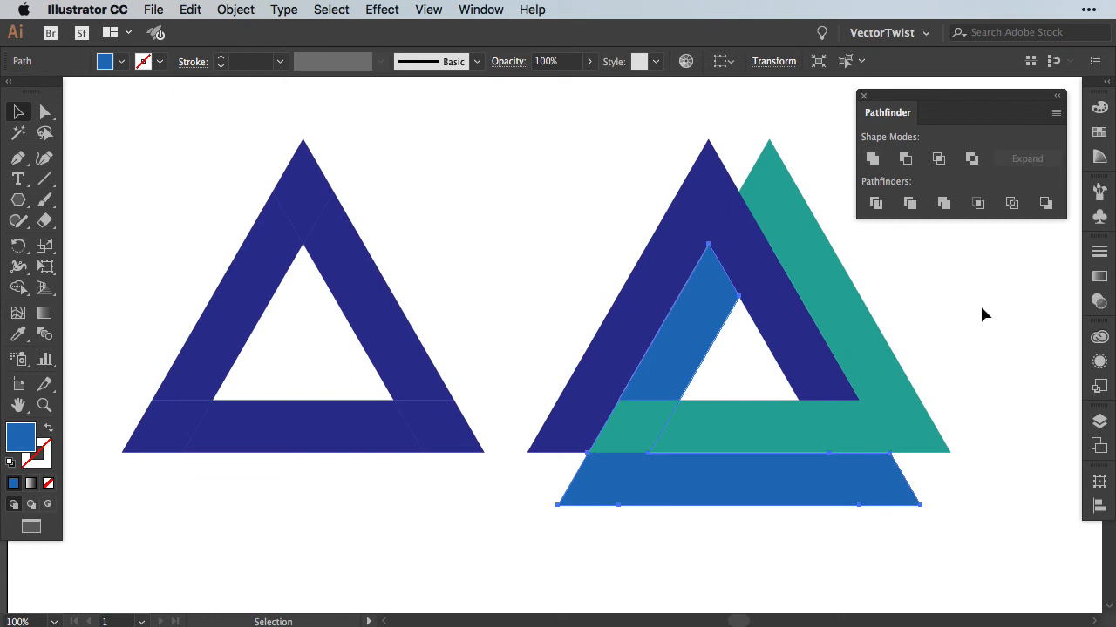
mouse_move(265, 15)
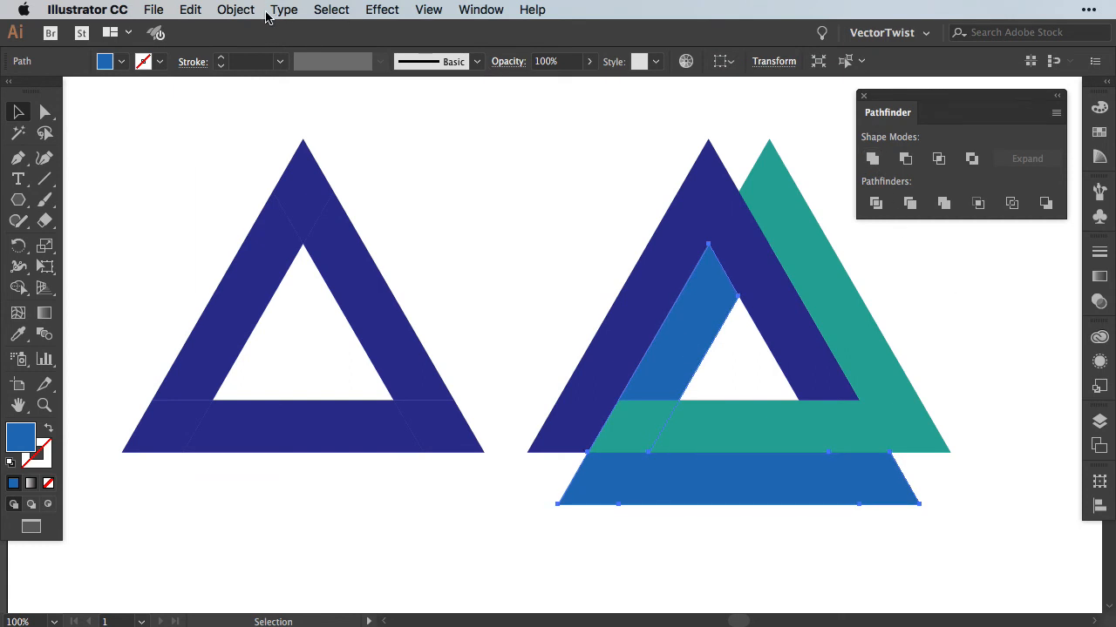
- Bring the lighter blue shape to the front through the Object menu
click(236, 10)
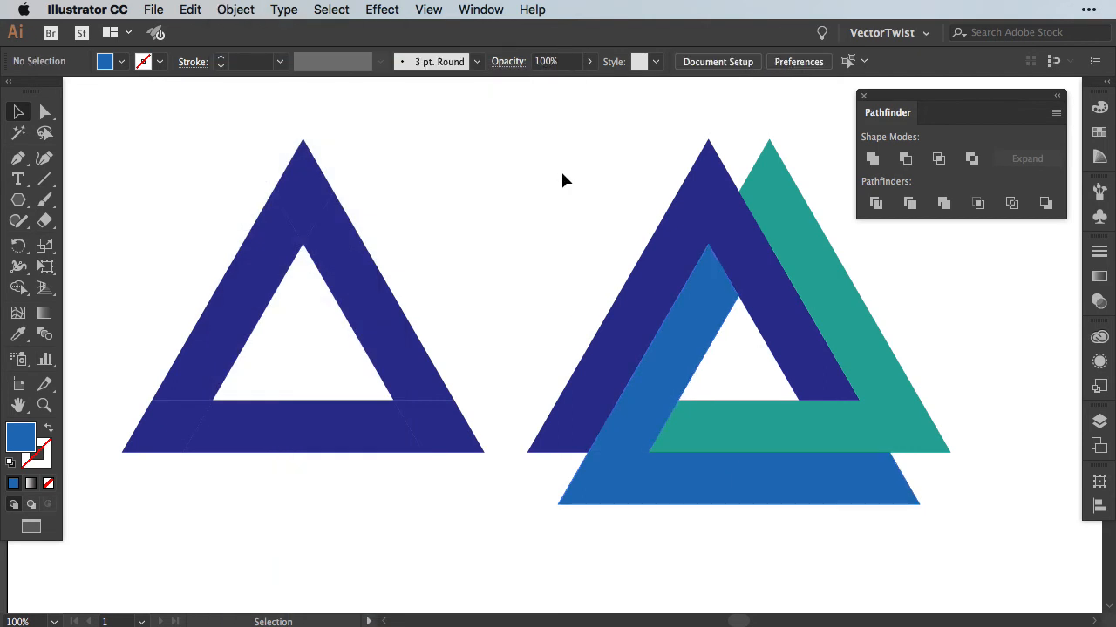
mouse_move(758, 139)
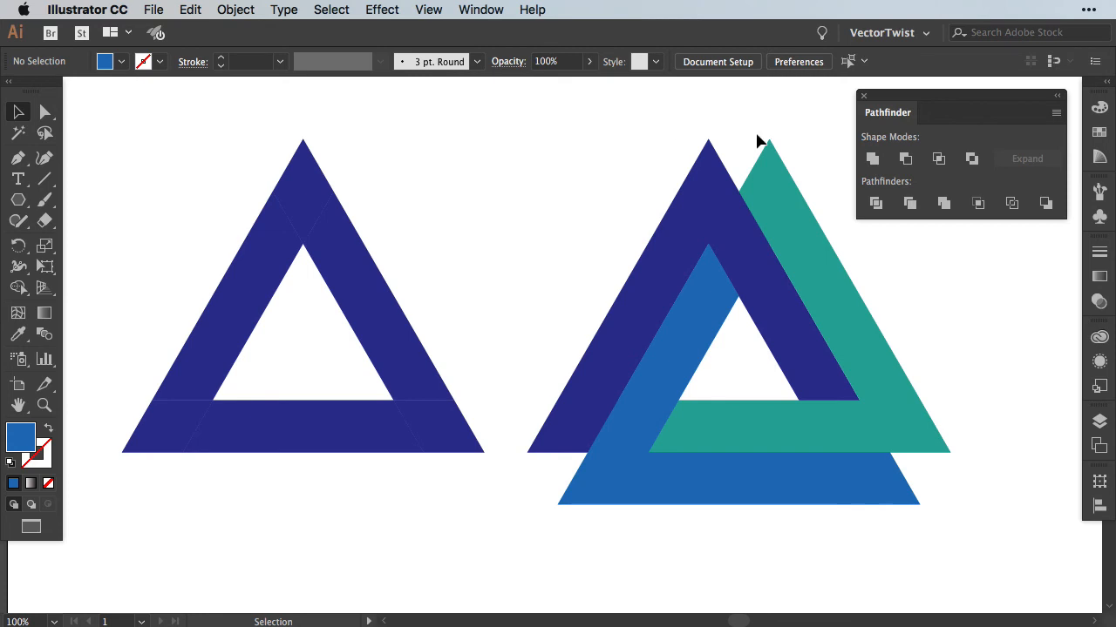
mouse_move(515, 524)
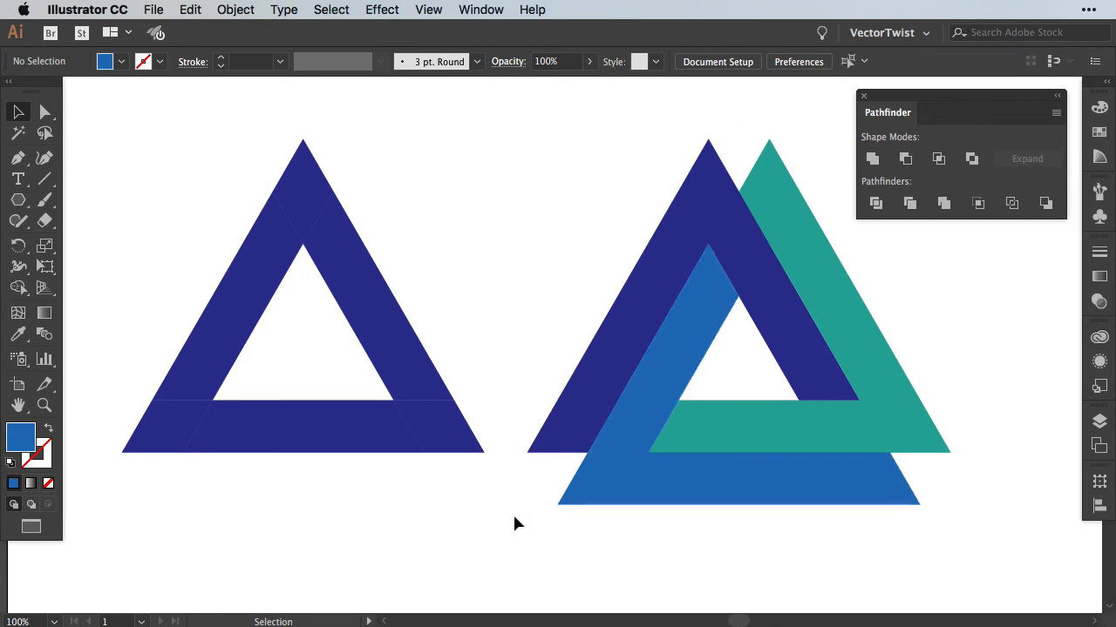
mouse_move(328, 205)
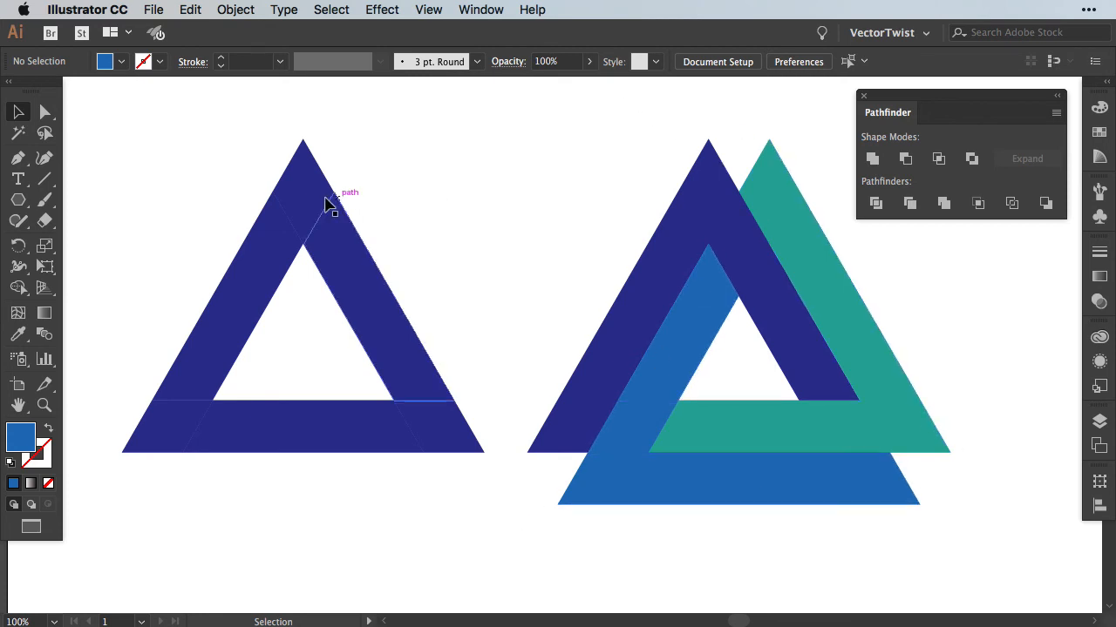
mouse_move(437, 451)
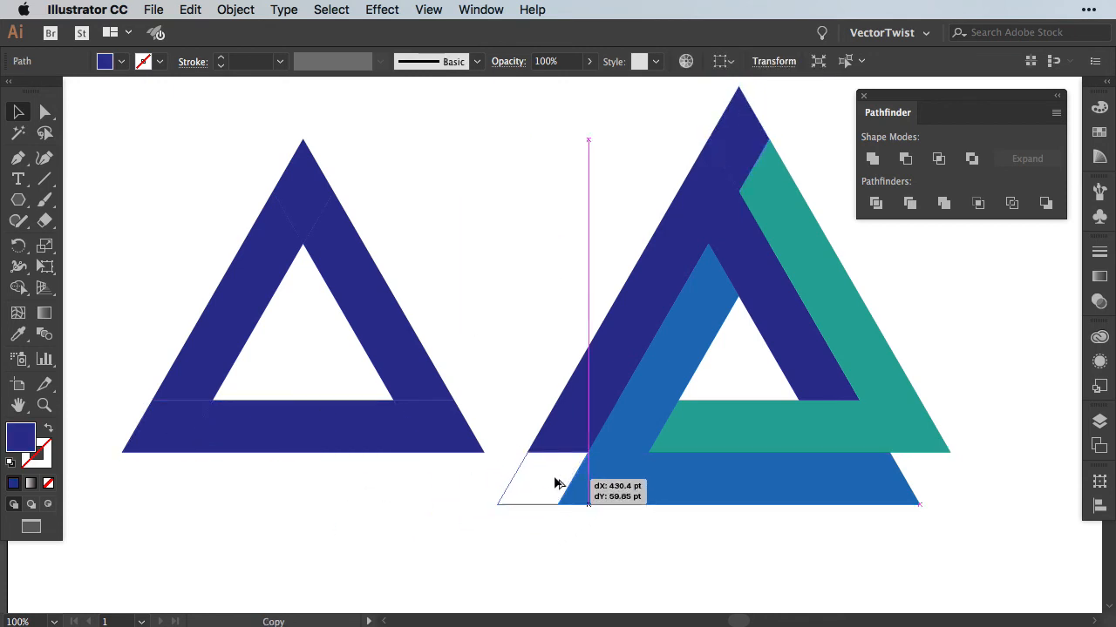
- Copy a dark blue corner piece to the bottom-right and unite it with the blue band
drag(558, 484, 941, 486)
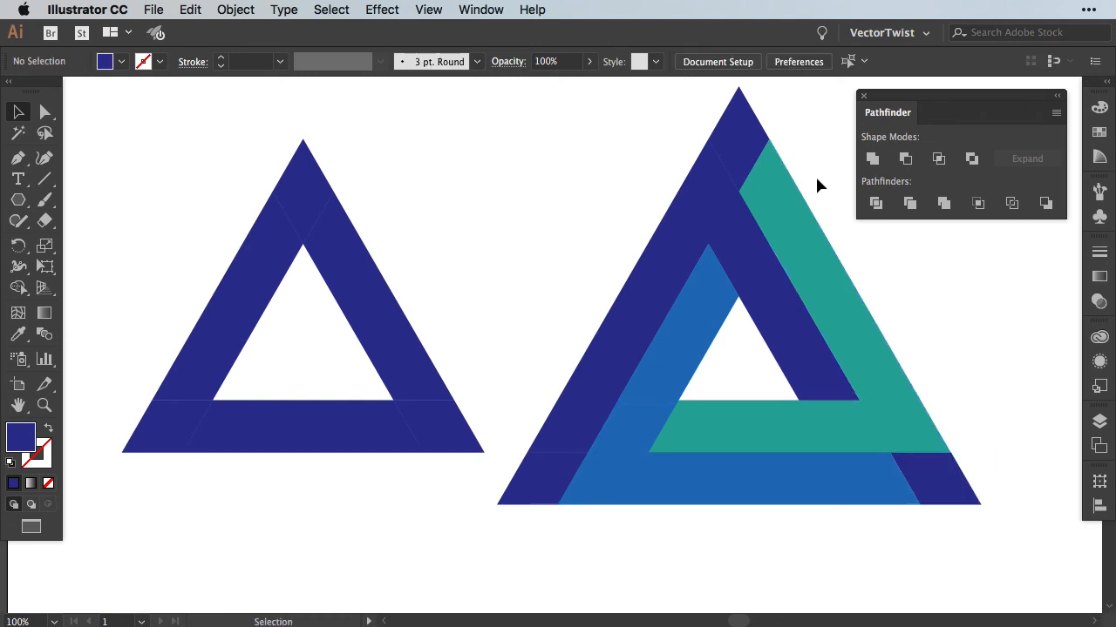
mouse_move(915, 279)
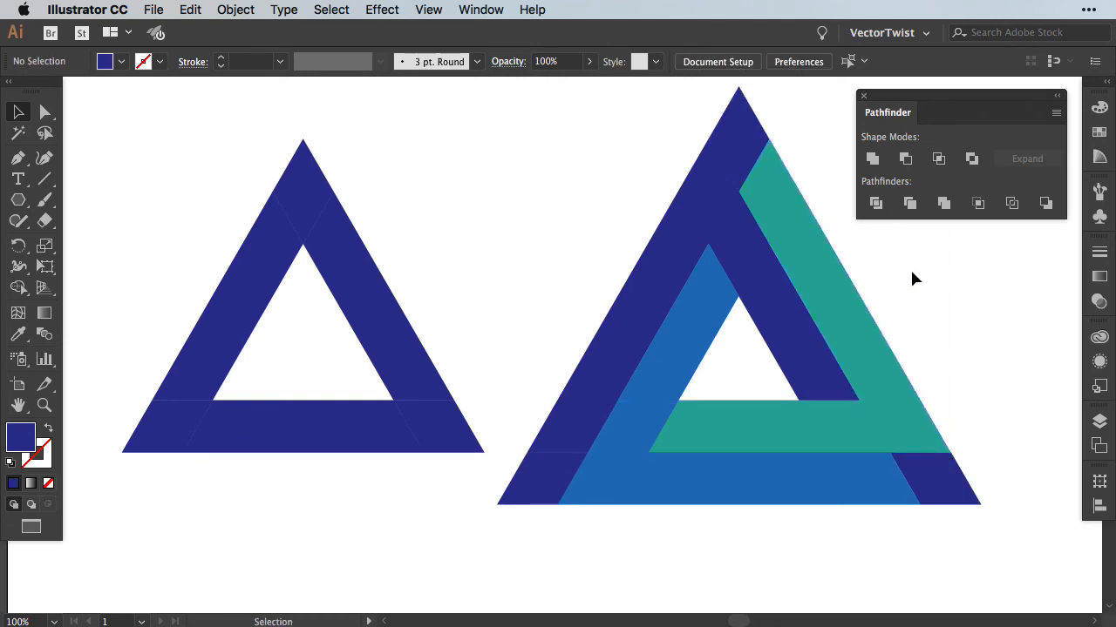
mouse_move(767, 138)
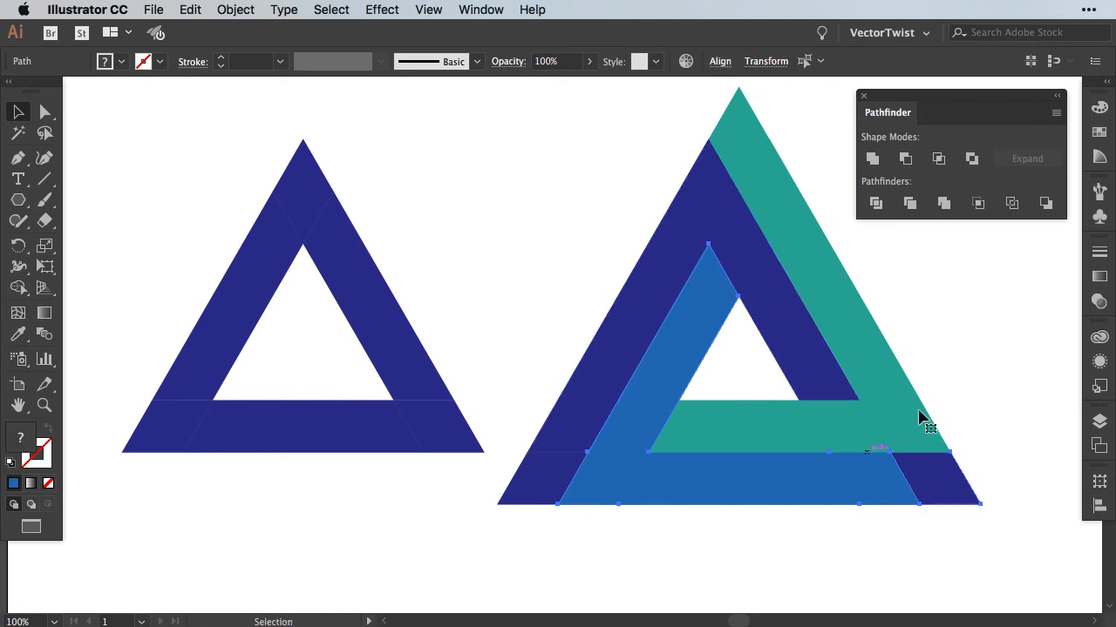
click(536, 483)
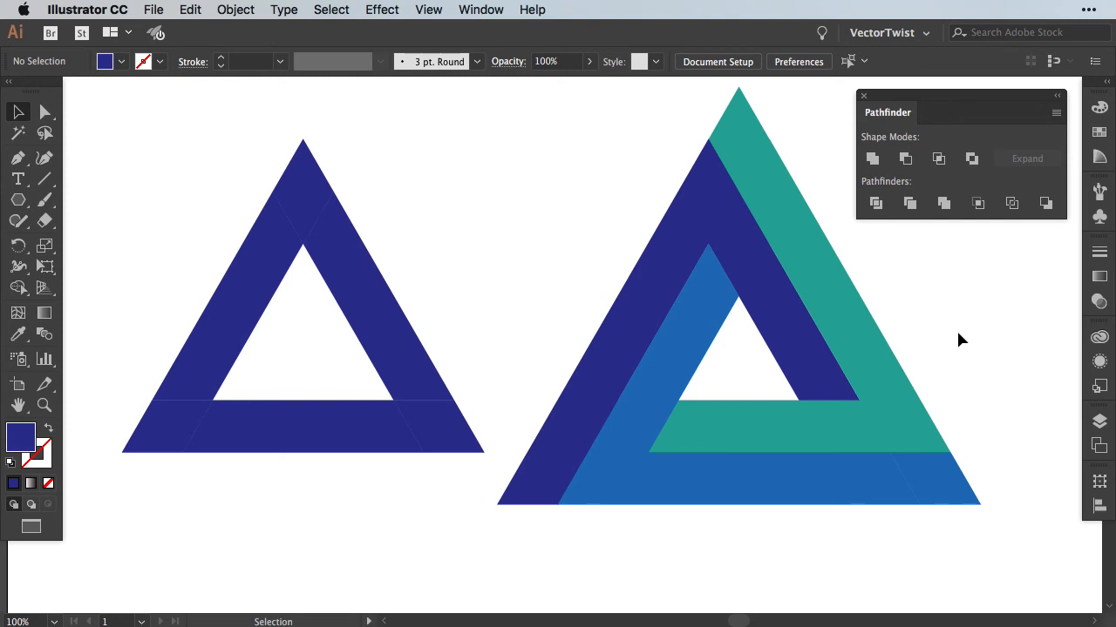
mouse_move(990, 514)
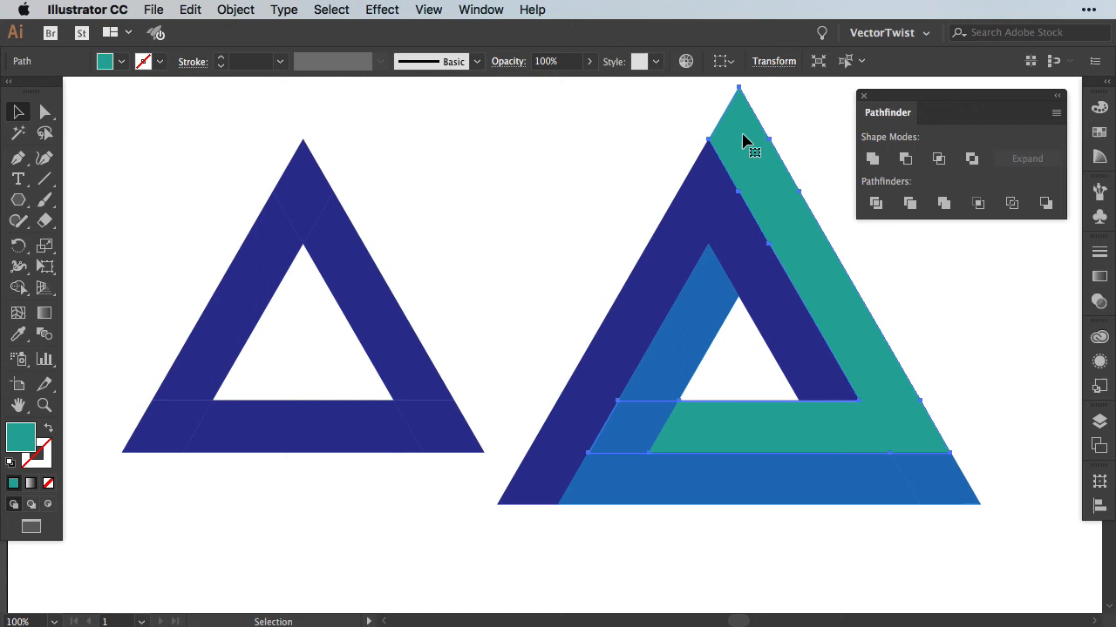
mouse_move(739, 94)
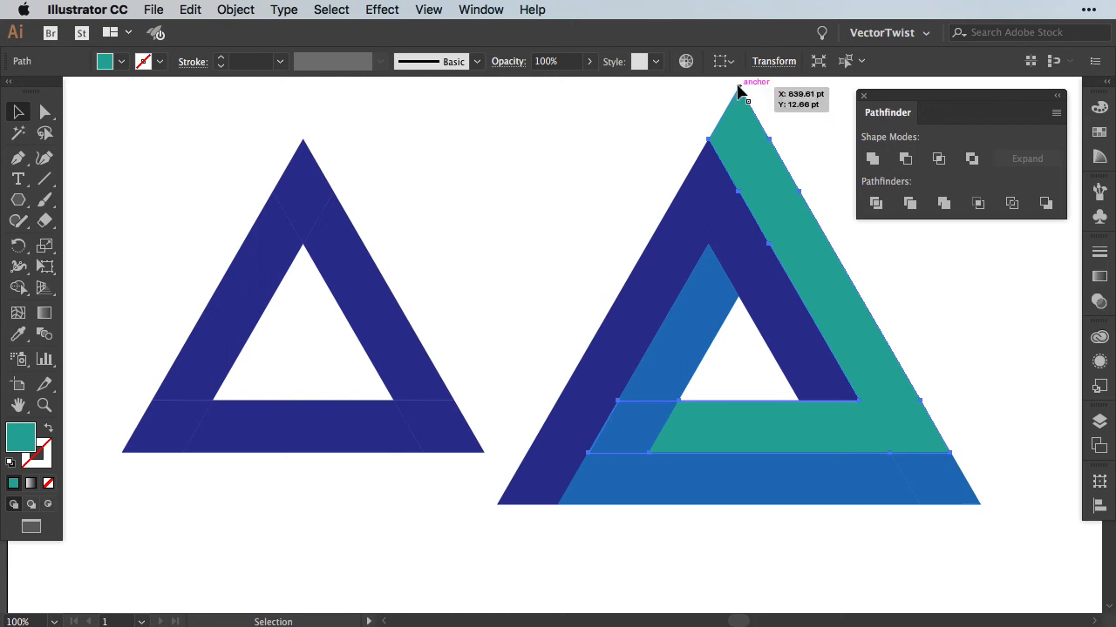
mouse_move(109, 181)
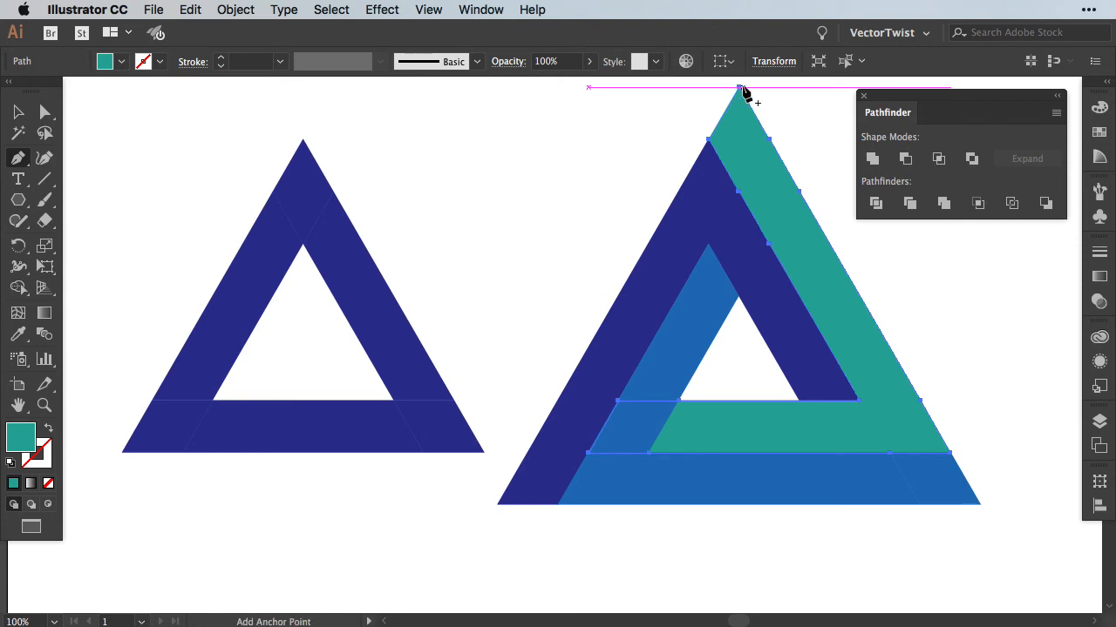
mouse_move(740, 94)
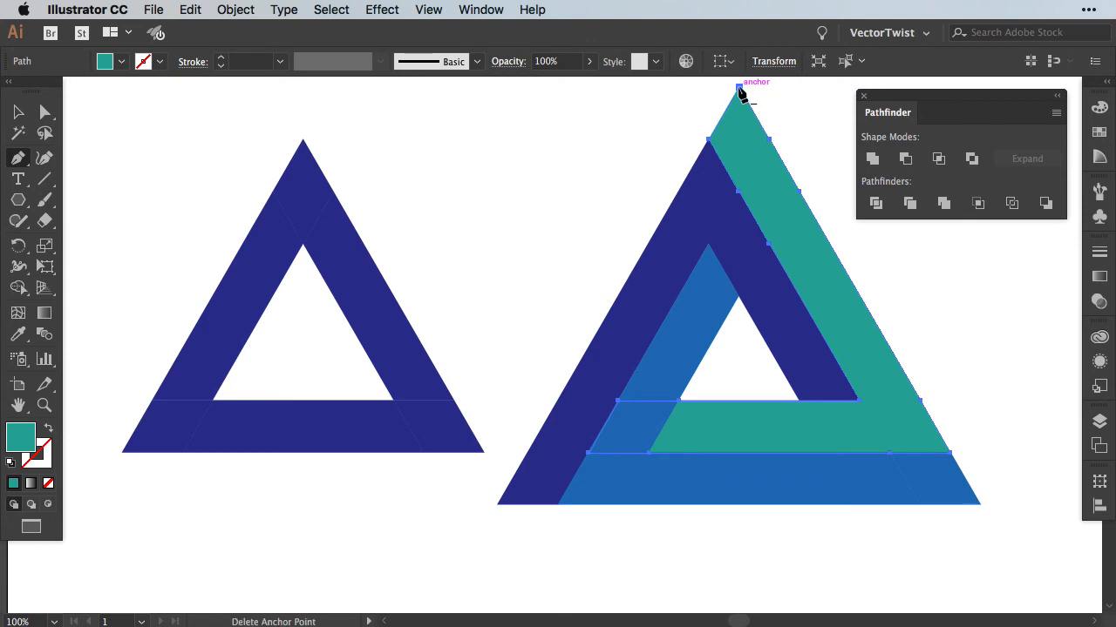
- Delete the teal piece's top anchor point, then select the dark blue left piece
click(737, 91)
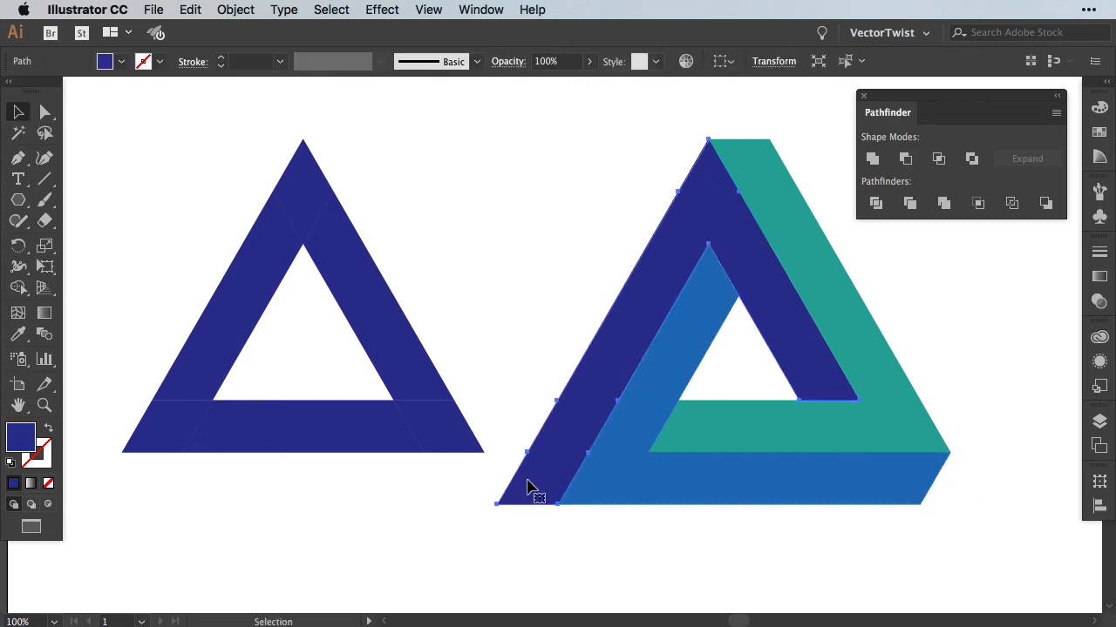
click(545, 325)
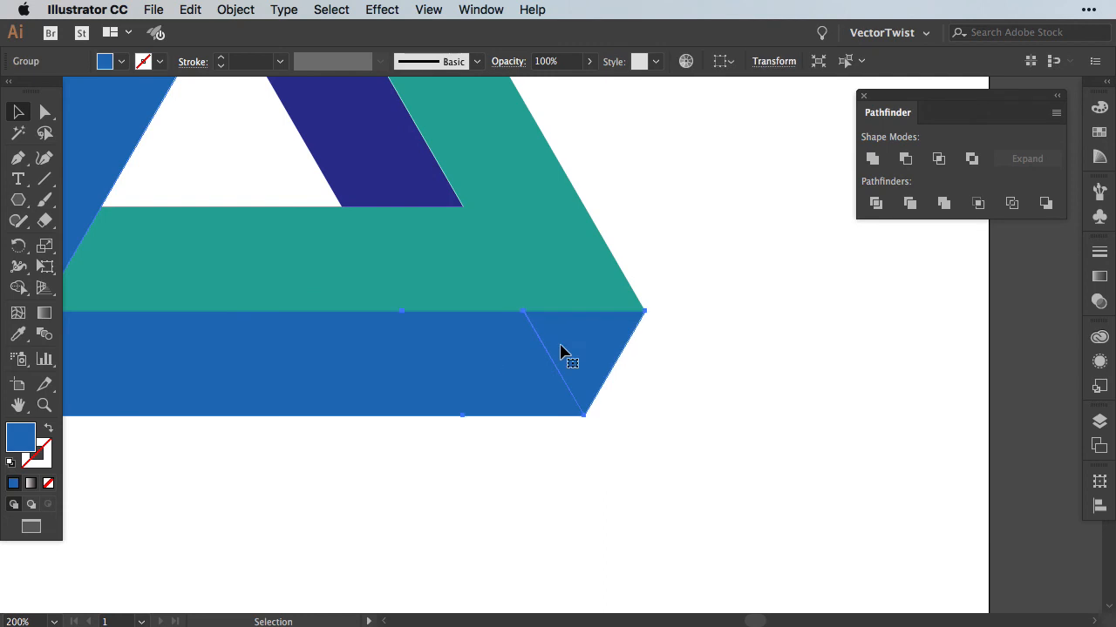
click(44, 112)
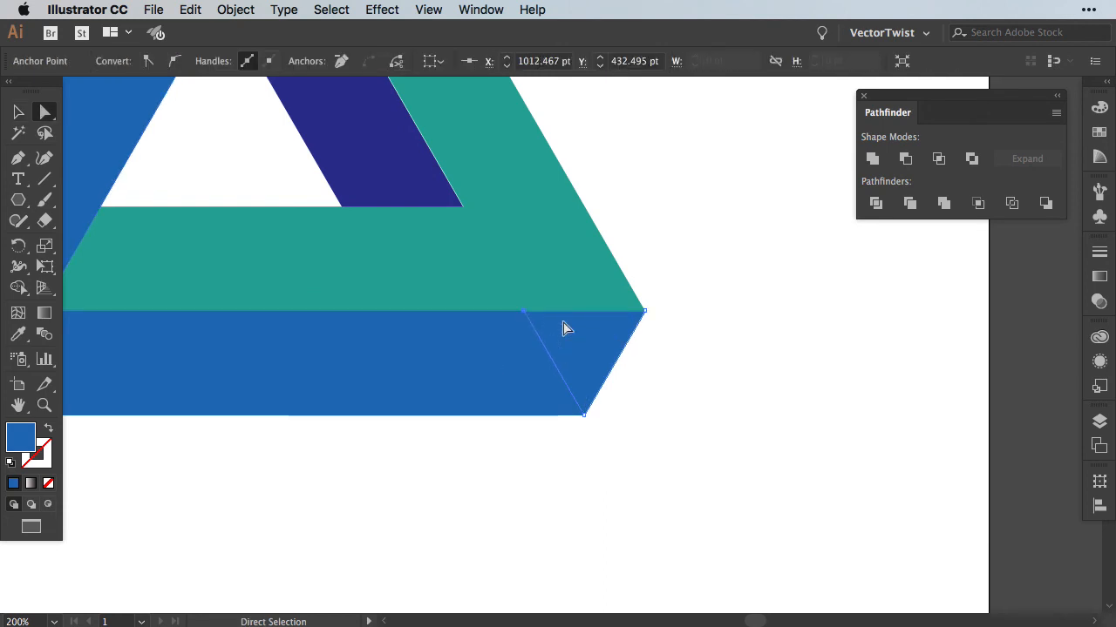
click(567, 357)
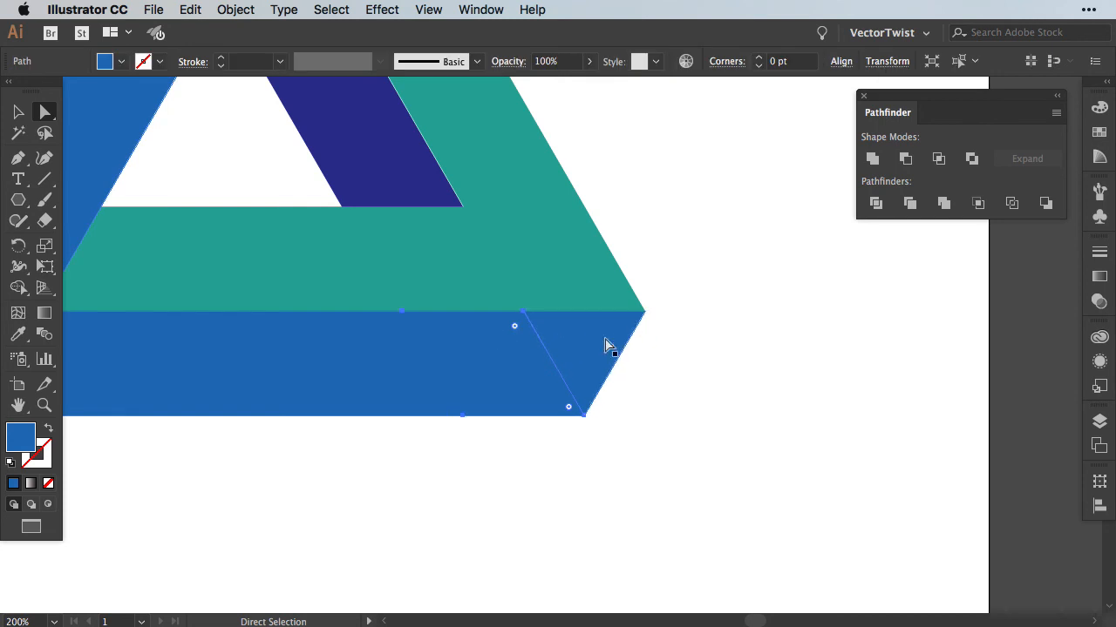
click(710, 355)
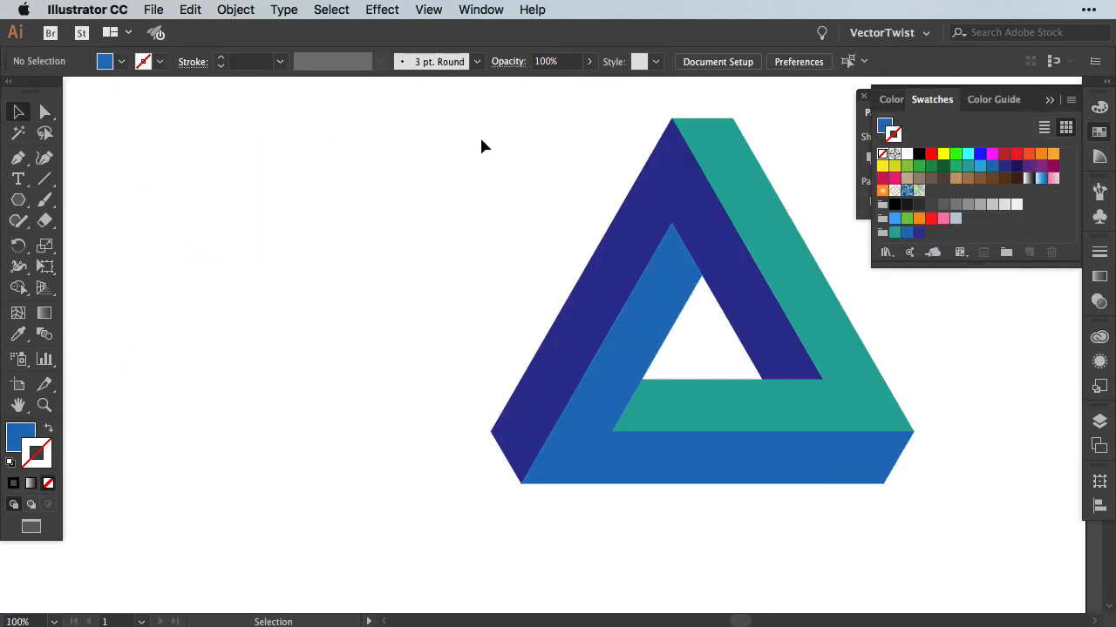
- Move the Penrose triangle to the page centre and give its pieces a 5 pt black outline
drag(880, 428, 714, 427)
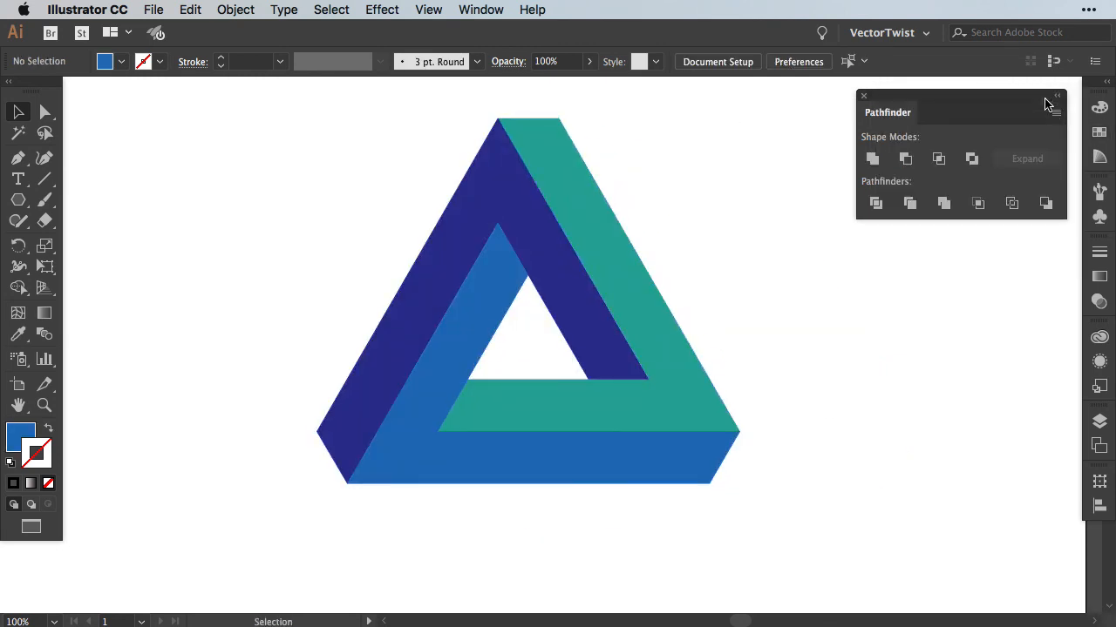
mouse_move(242, 128)
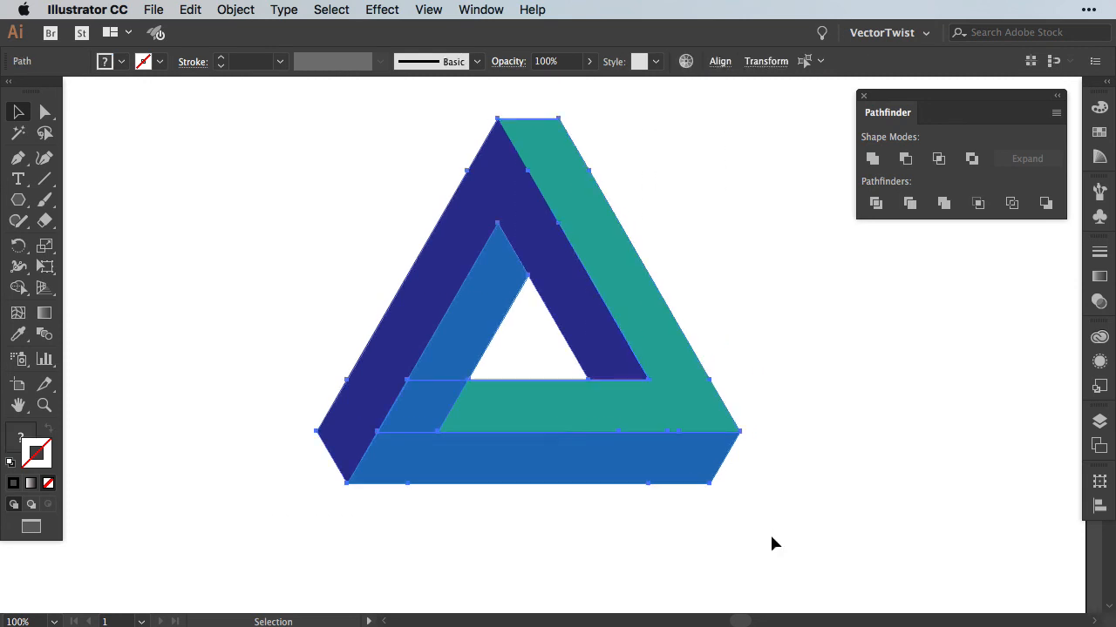
click(1099, 136)
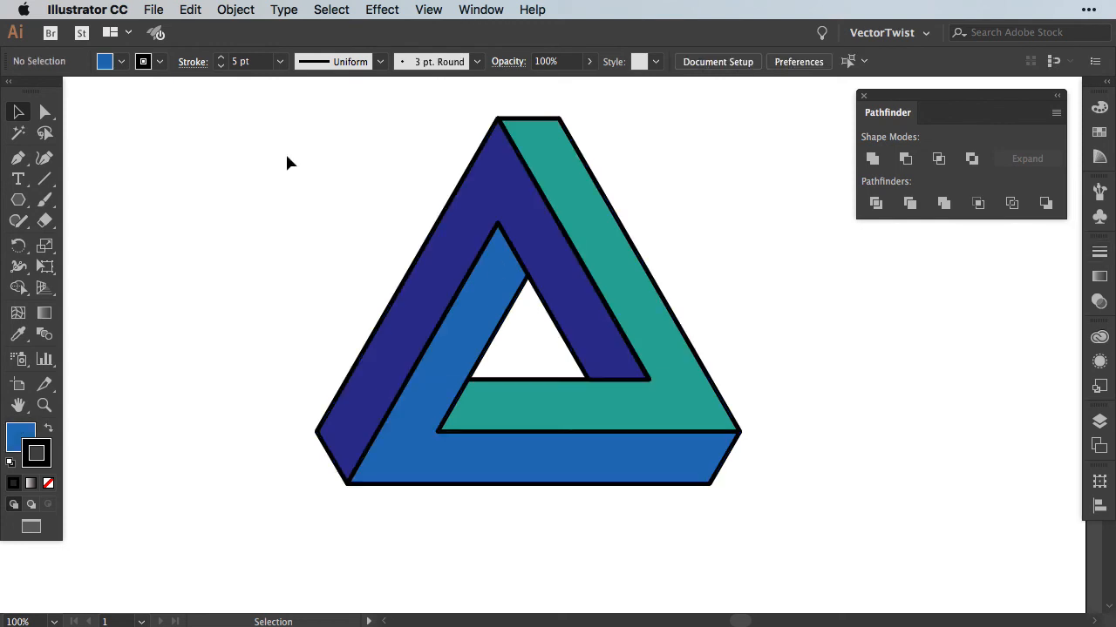
mouse_move(295, 214)
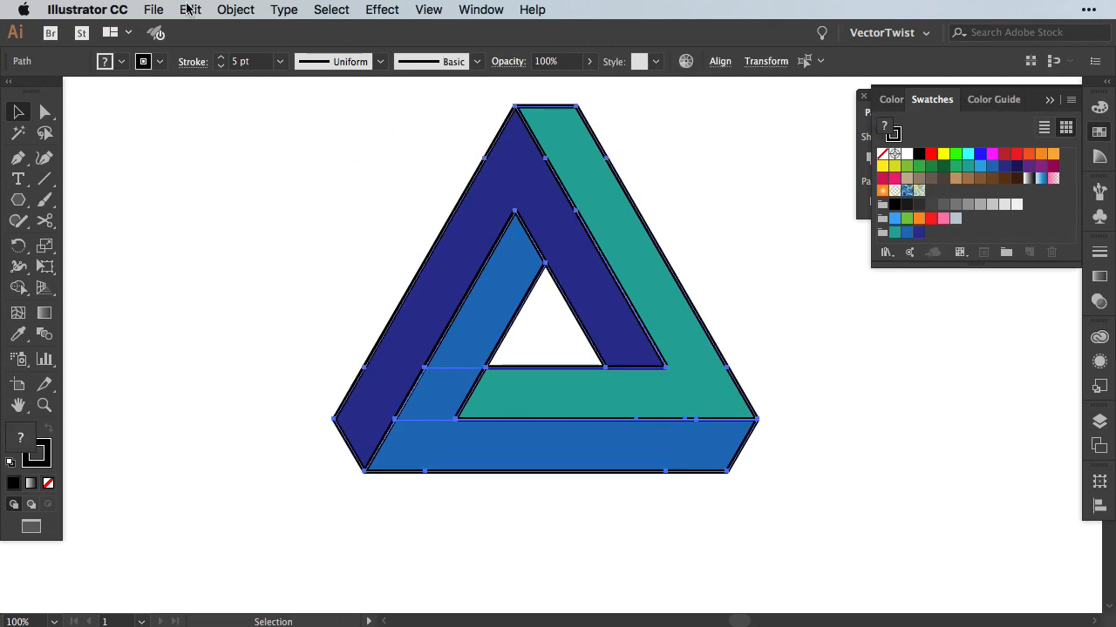
- Copy all triangle pieces and Paste in Front over the original
click(190, 10)
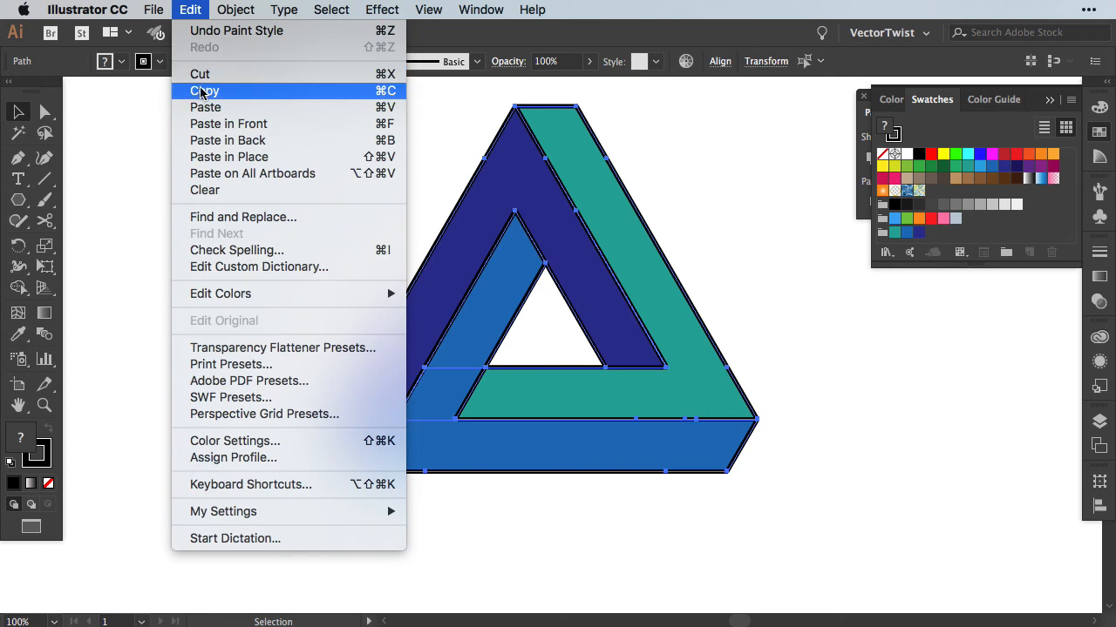
mouse_move(230, 123)
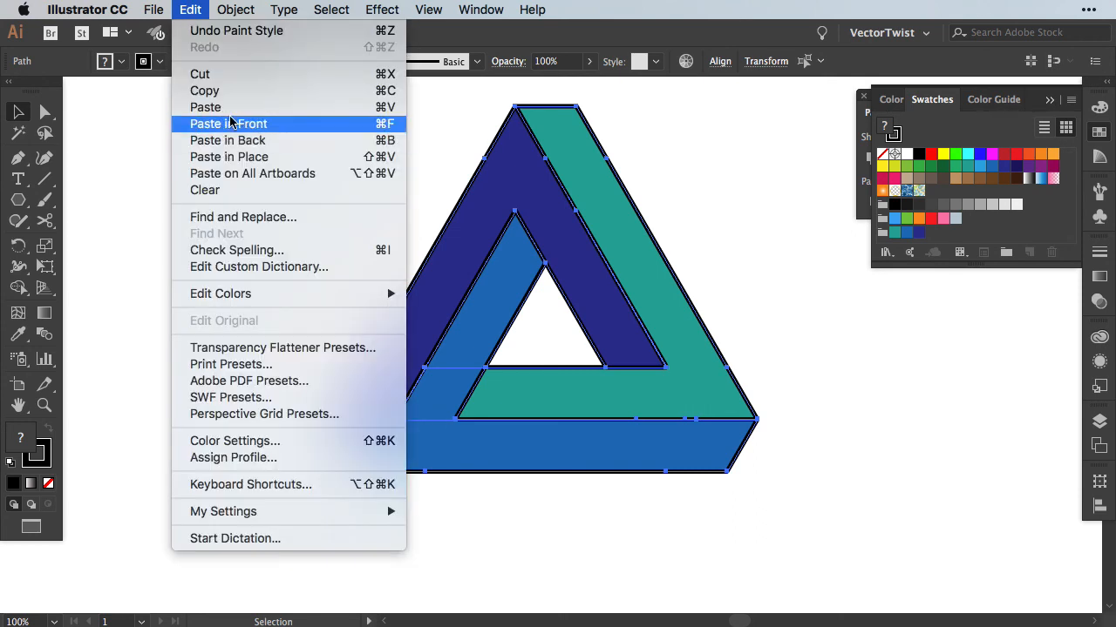
click(228, 123)
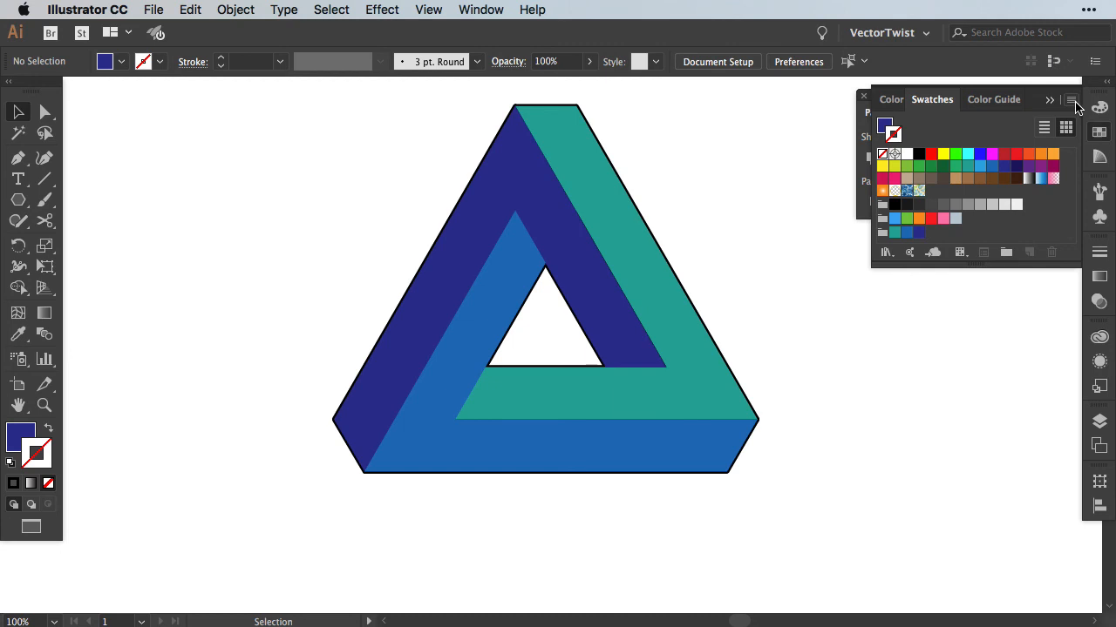
- Open the Basic Graphics_Dots pattern library and add a halftone dot swatch
click(1082, 103)
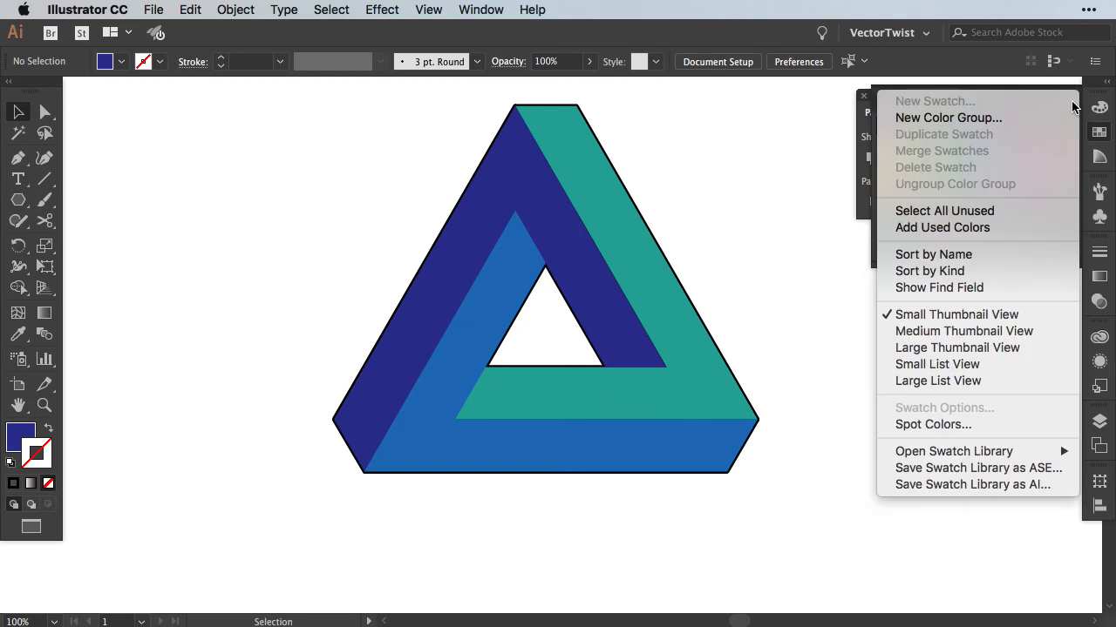
click(954, 451)
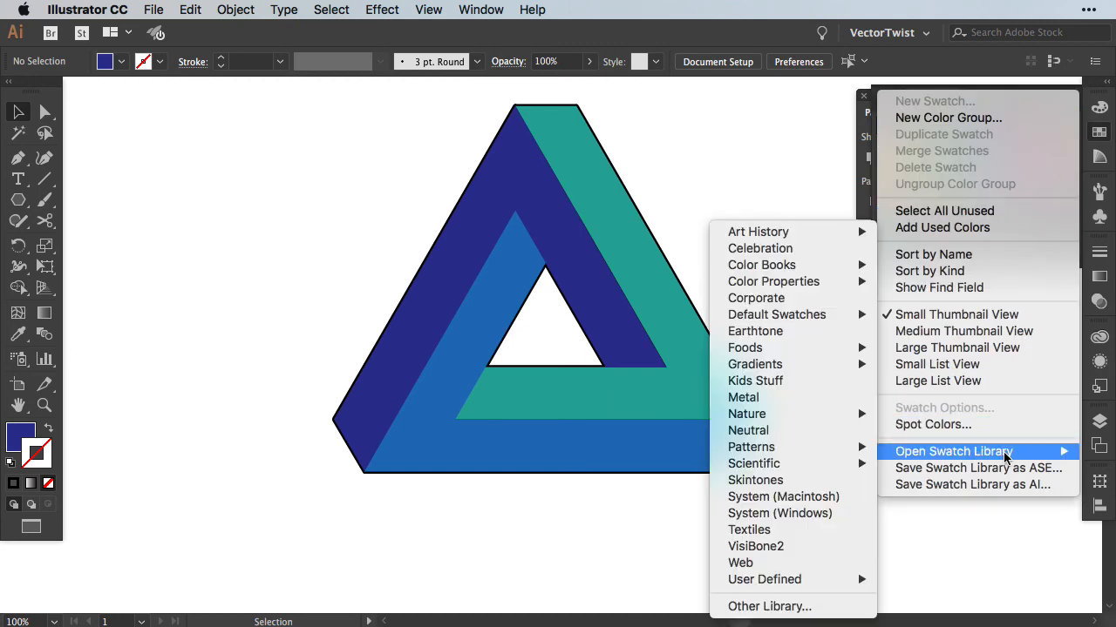
mouse_move(750, 448)
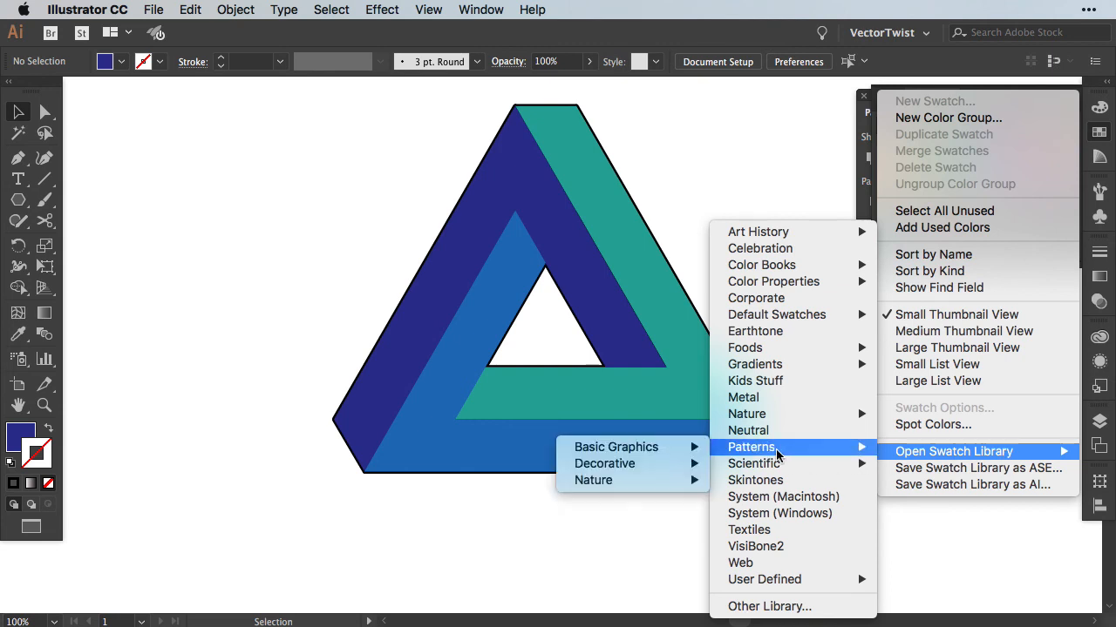
mouse_move(616, 447)
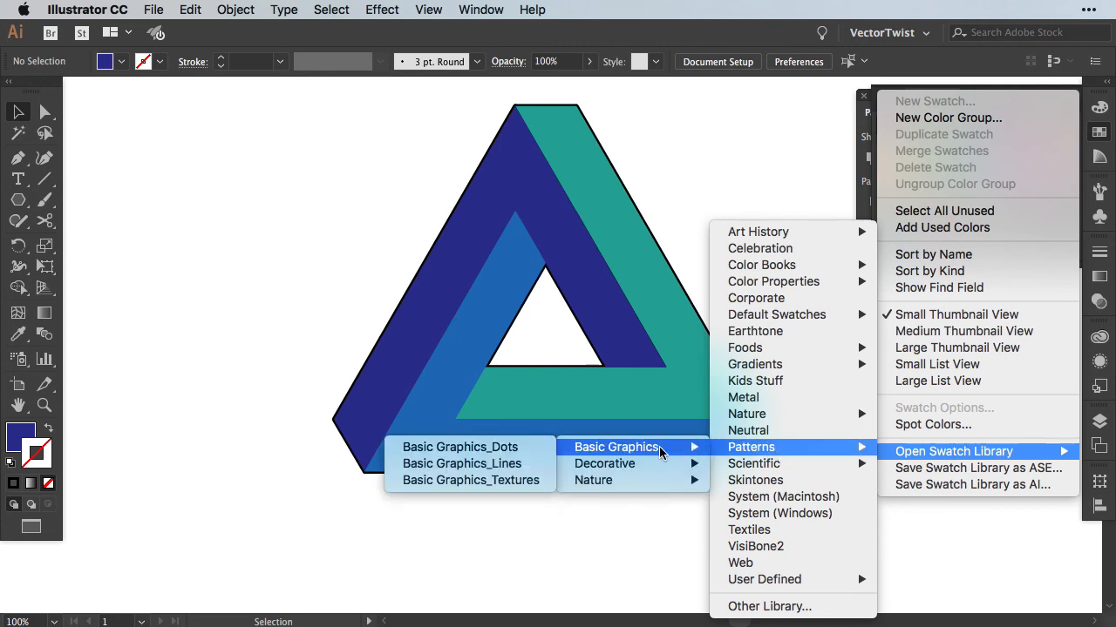
mouse_move(452, 447)
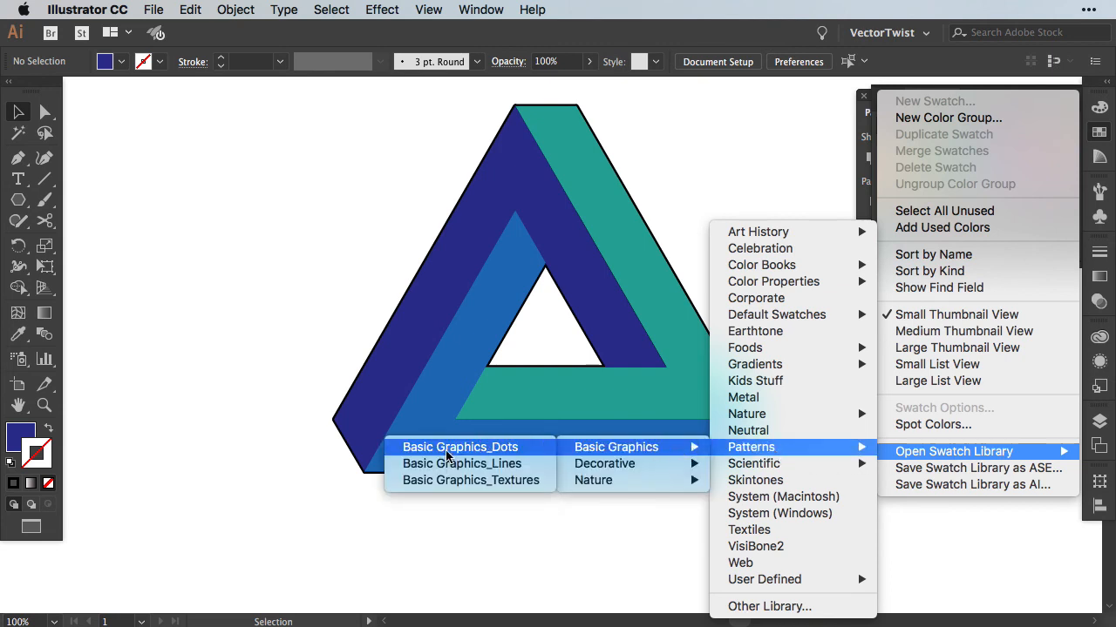
click(460, 446)
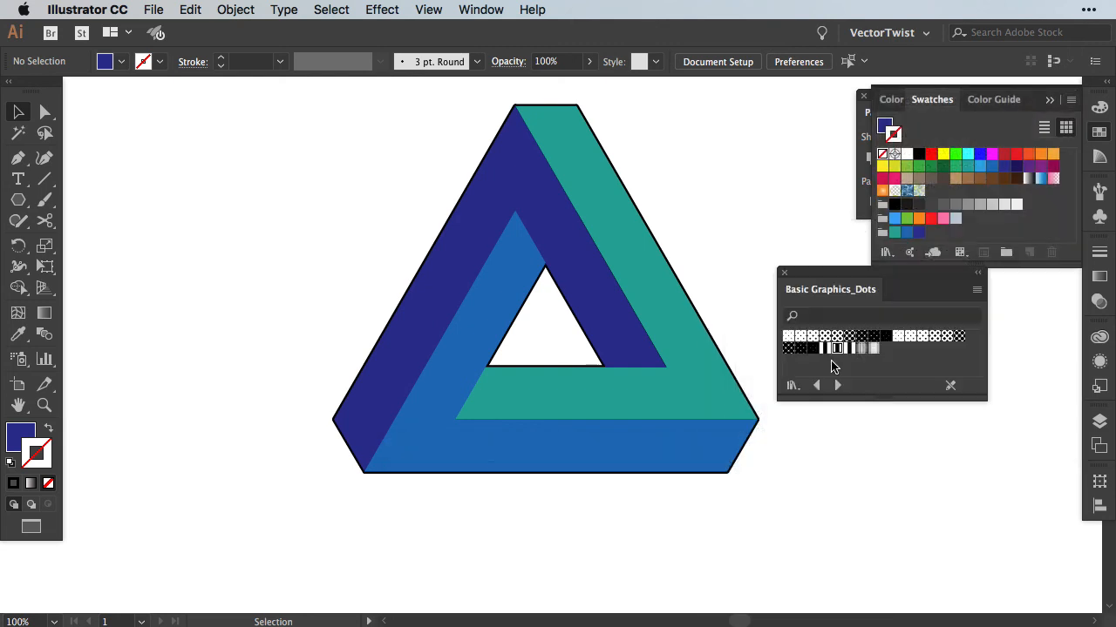
mouse_move(840, 348)
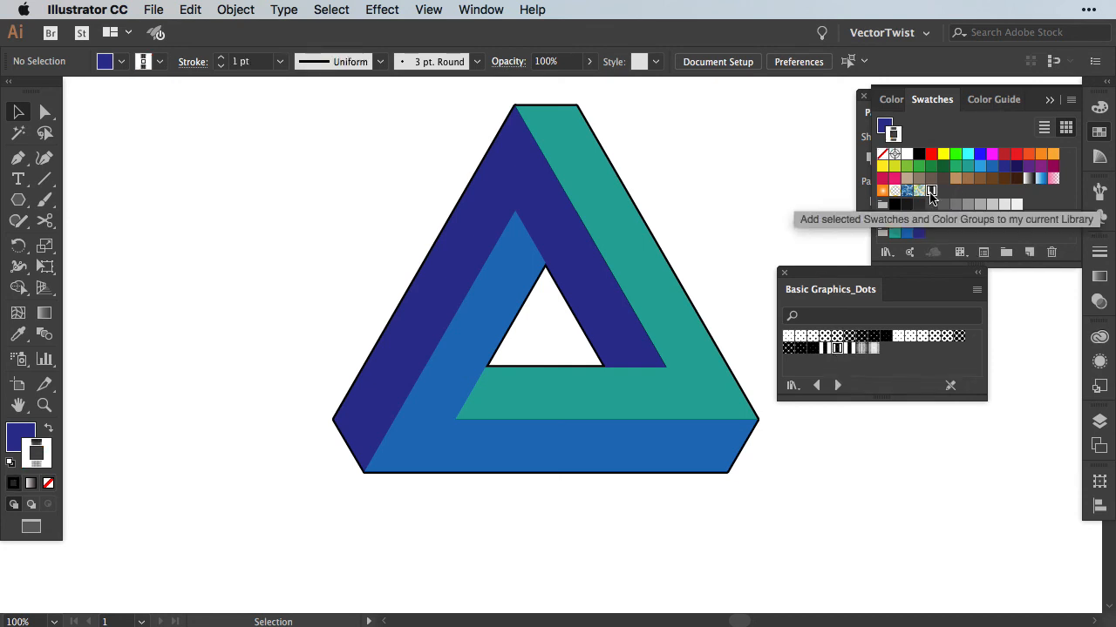
click(475, 196)
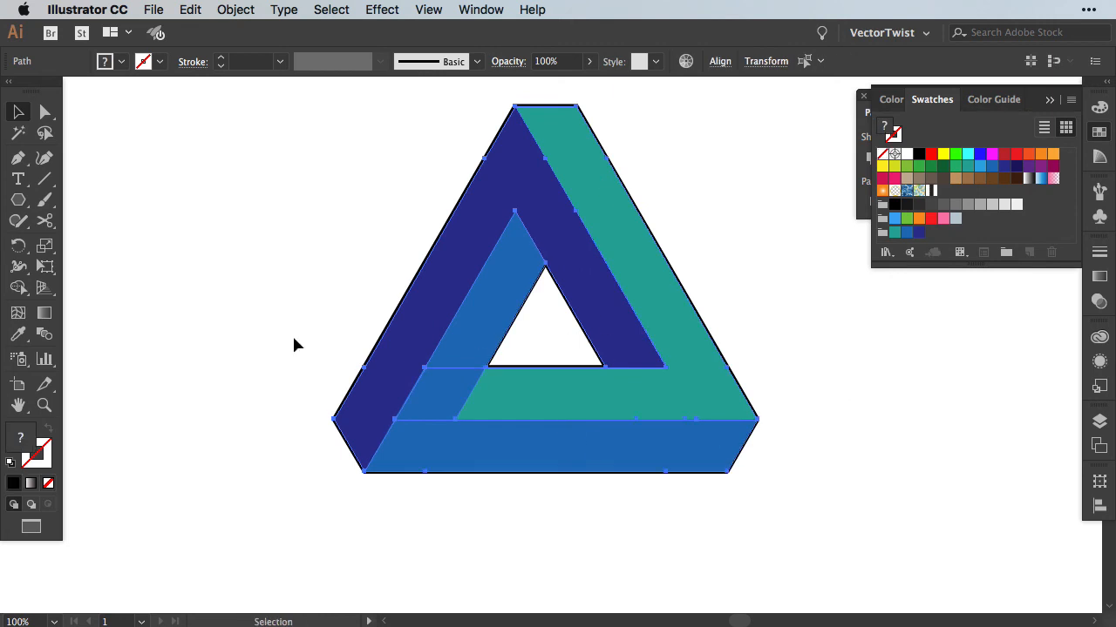
- Fill the pasted triangle copy with the halftone dot pattern swatch
click(928, 190)
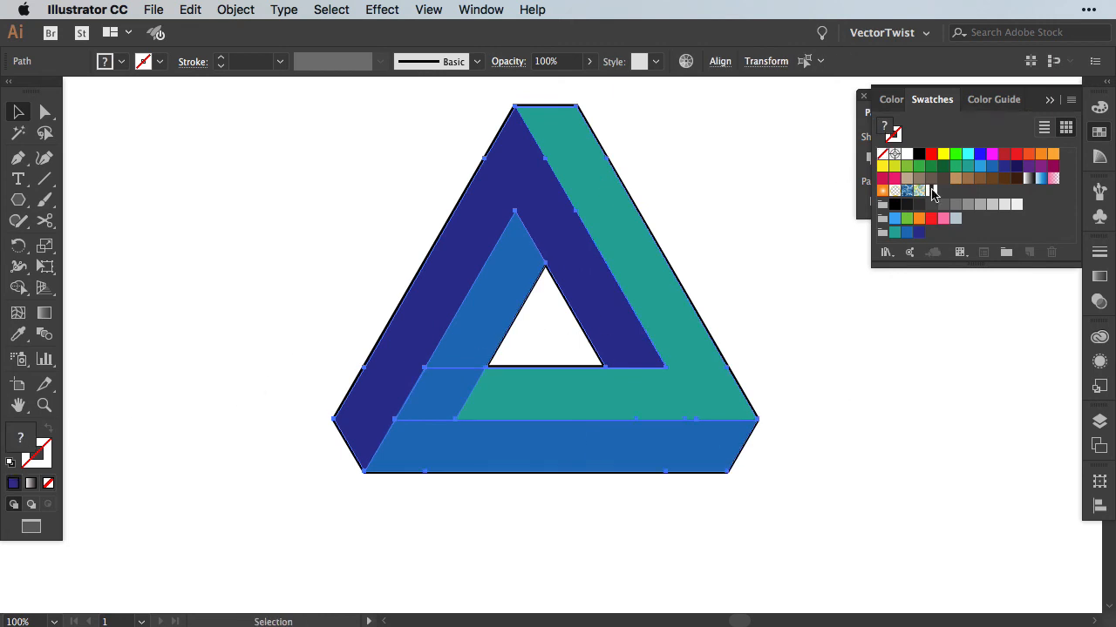
click(923, 191)
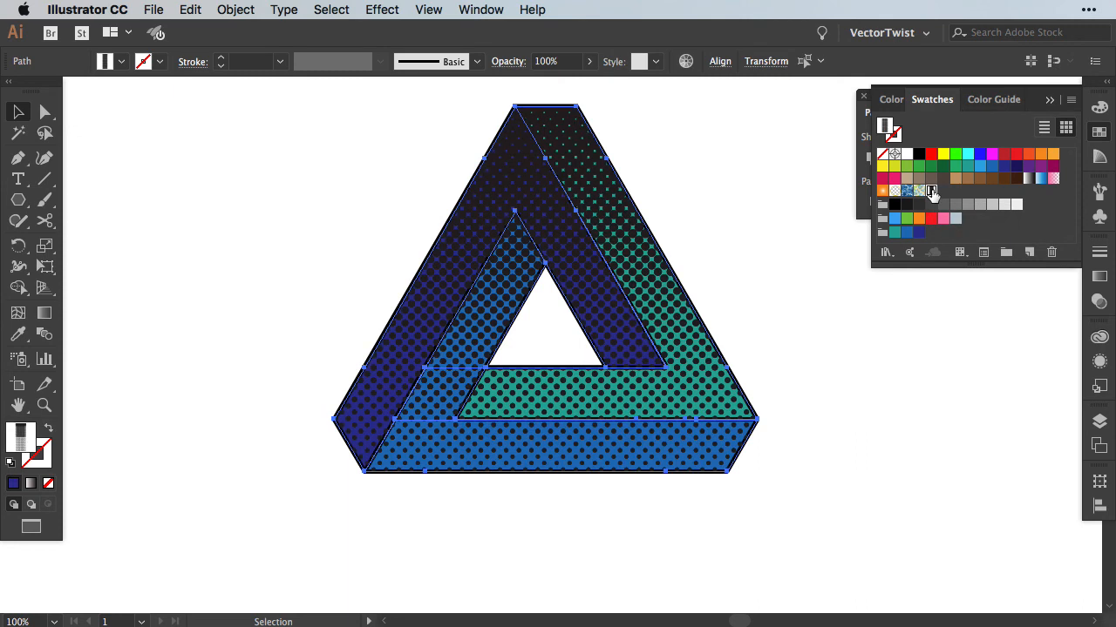
mouse_move(688, 197)
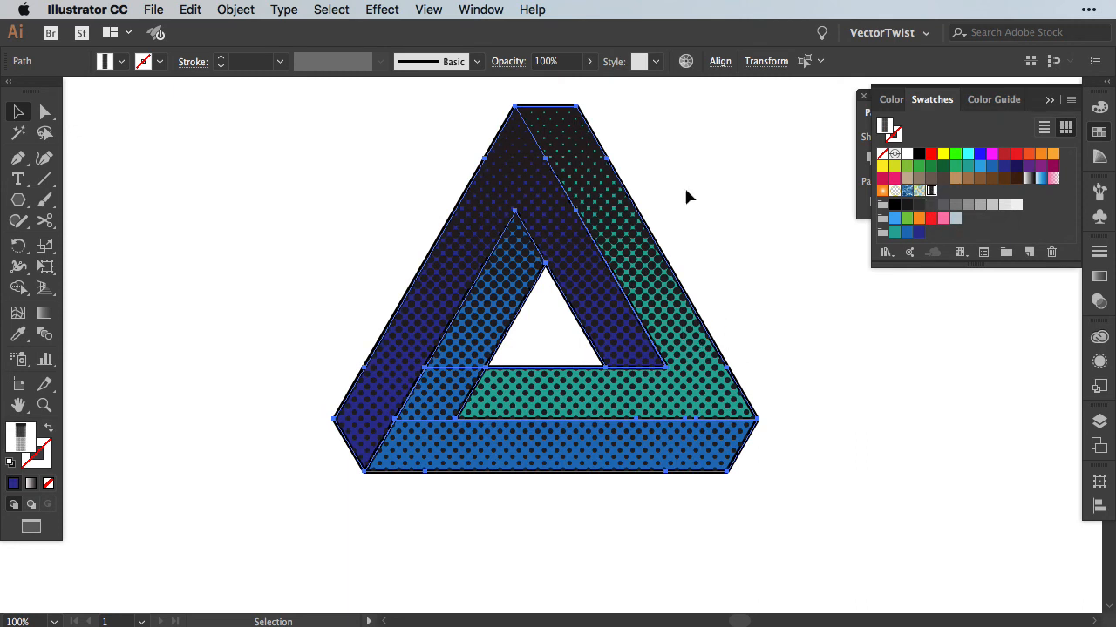
click(596, 61)
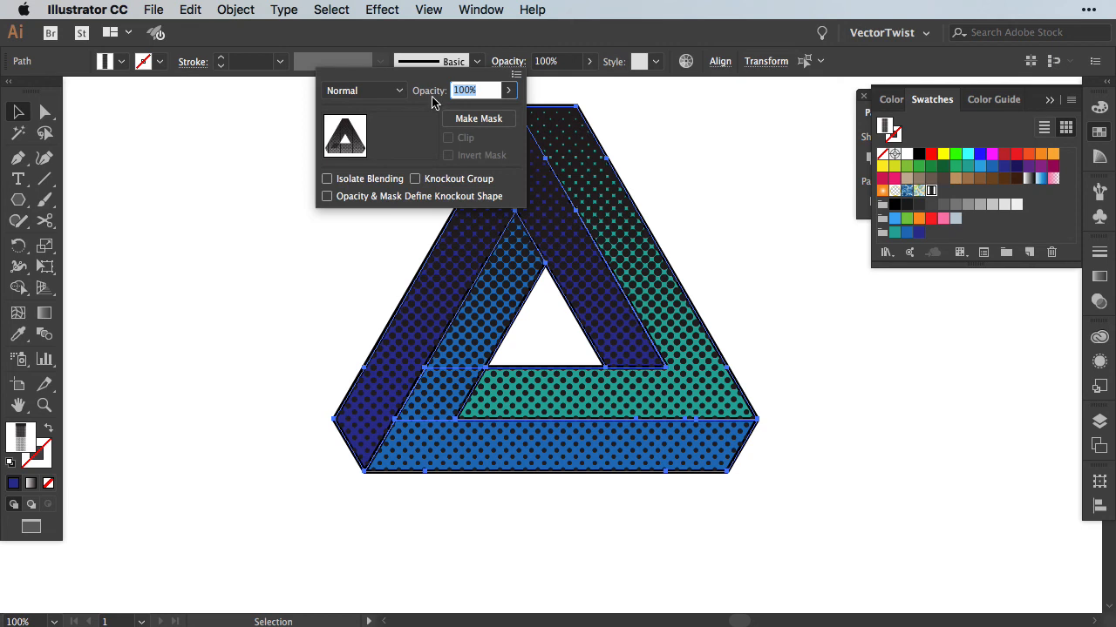
- Give the dot overlay a blending mode and 50% opacity
click(363, 90)
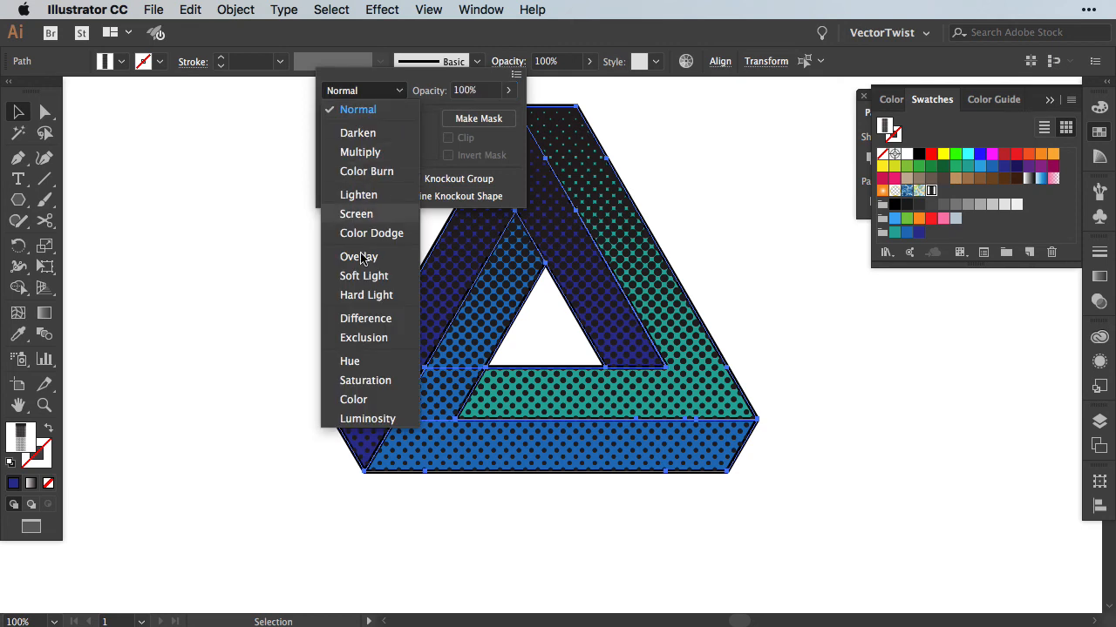
click(365, 318)
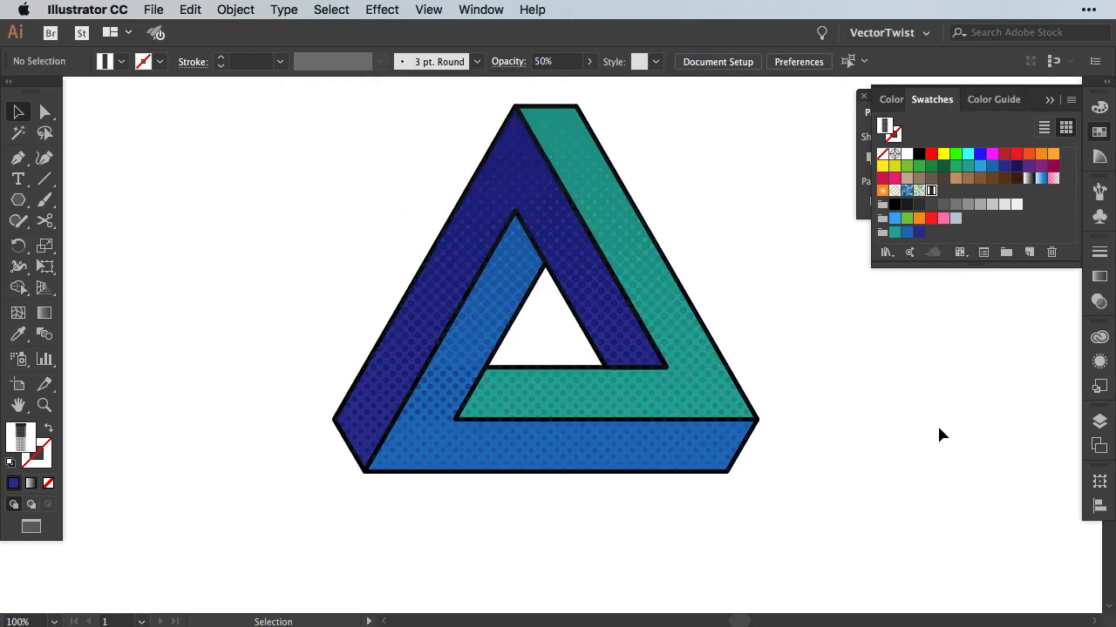
mouse_move(942, 425)
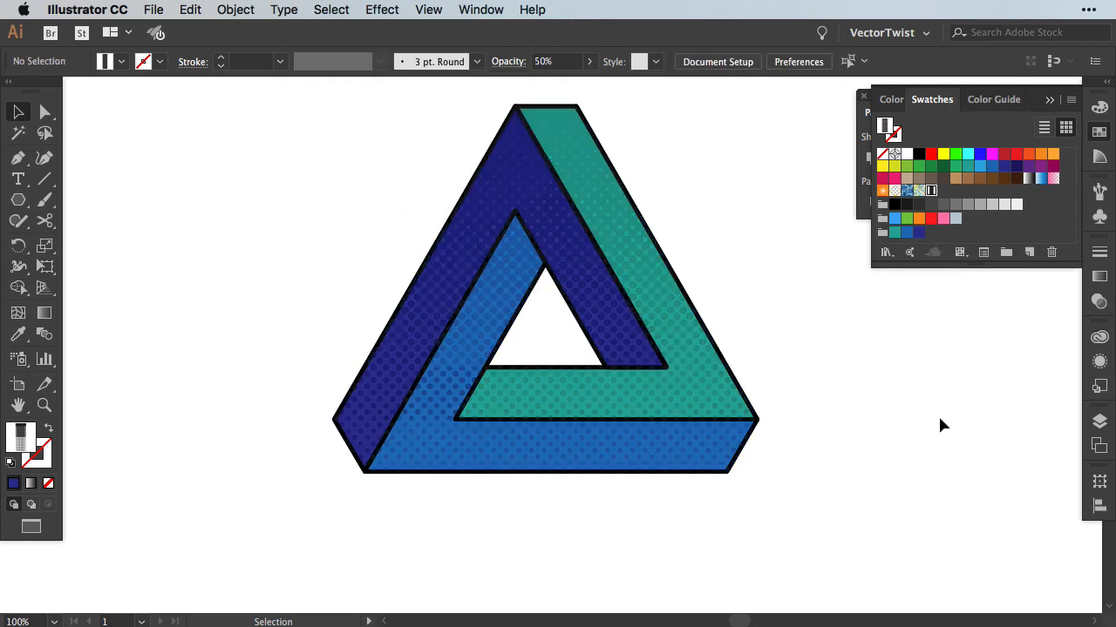